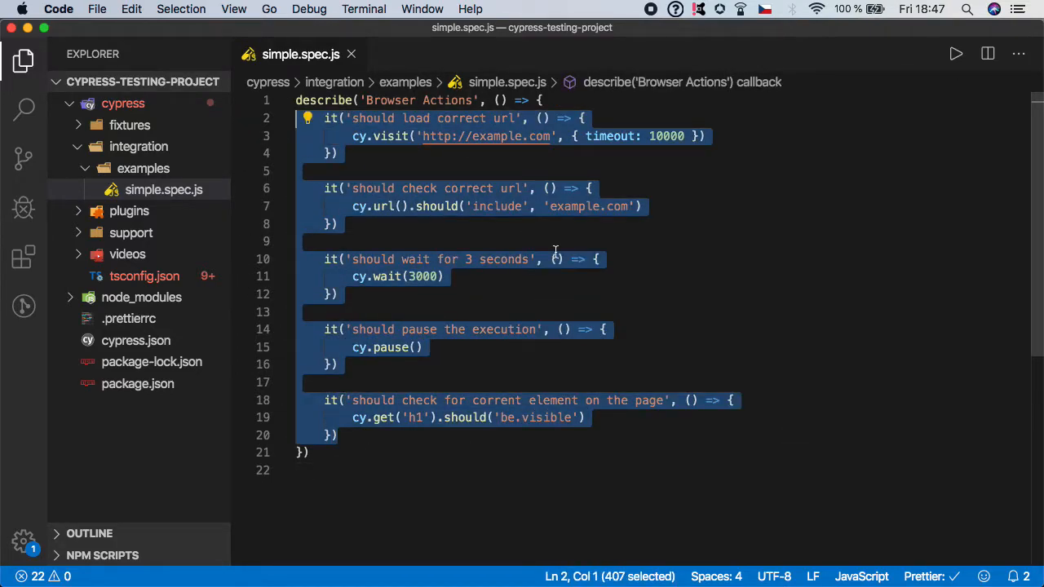
- Clear the old test cases from the 'Browser Actions' block and begin a fresh it(' test
key("Delete")
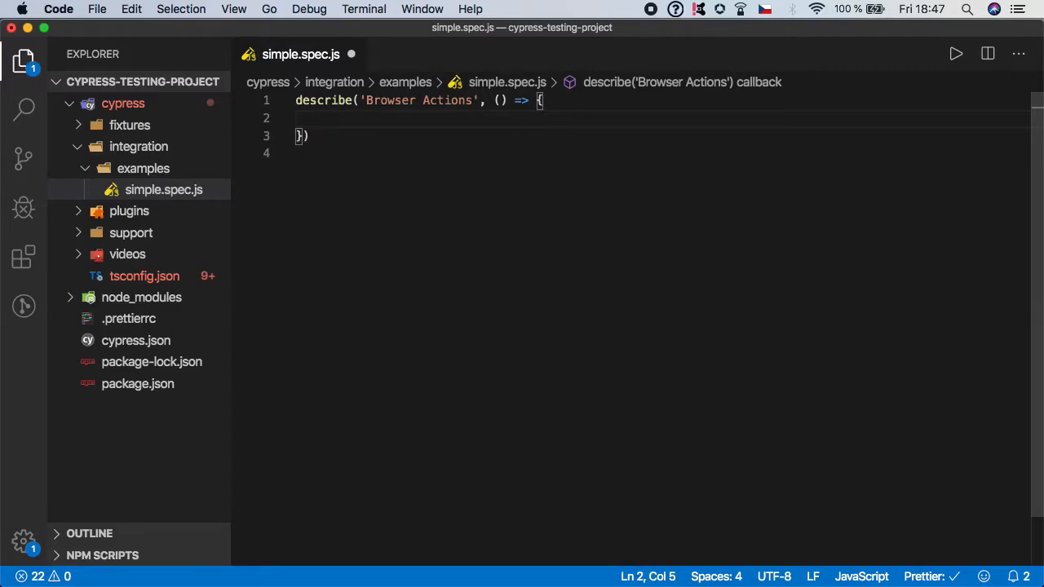
type("it('")
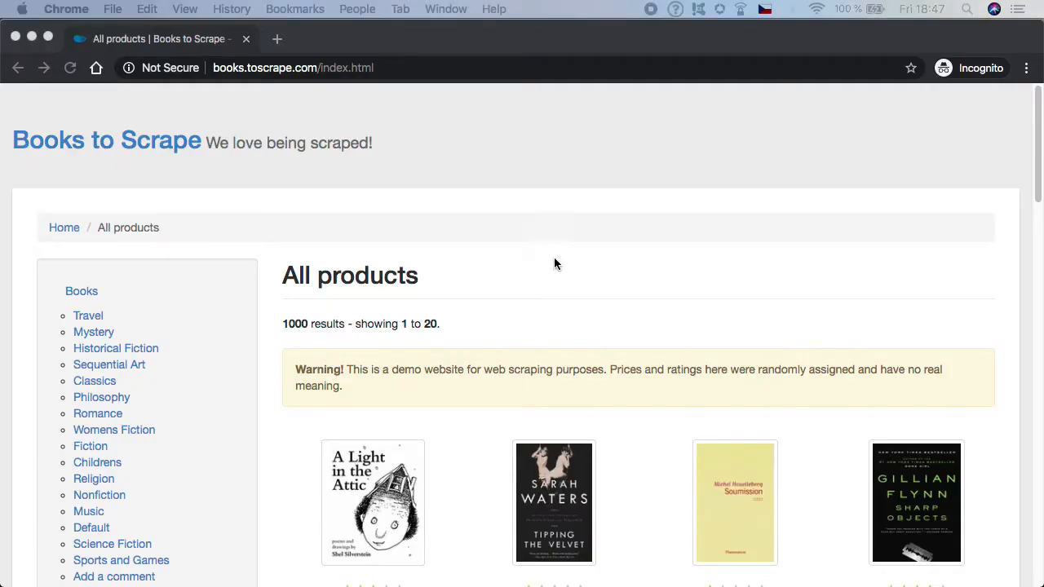
mouse_move(256, 88)
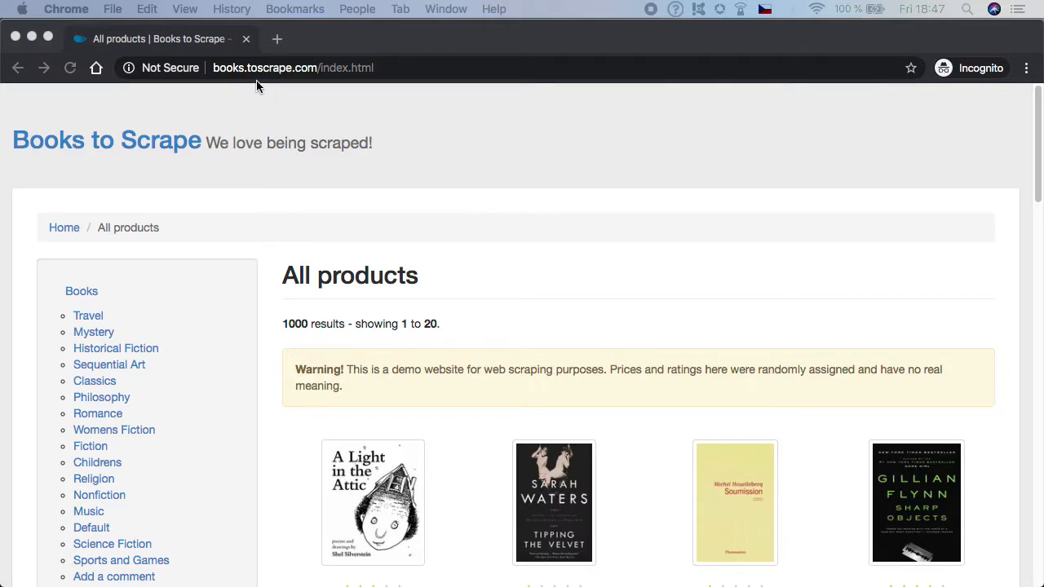
mouse_move(563, 161)
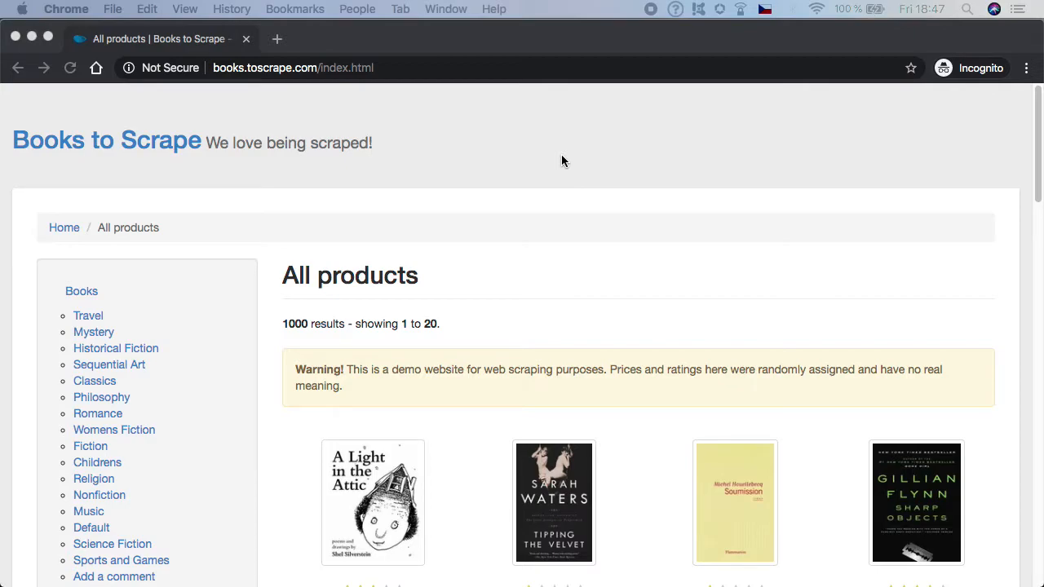
- Scroll the Books to Scrape all-products page to look it over
scroll("down", 3)
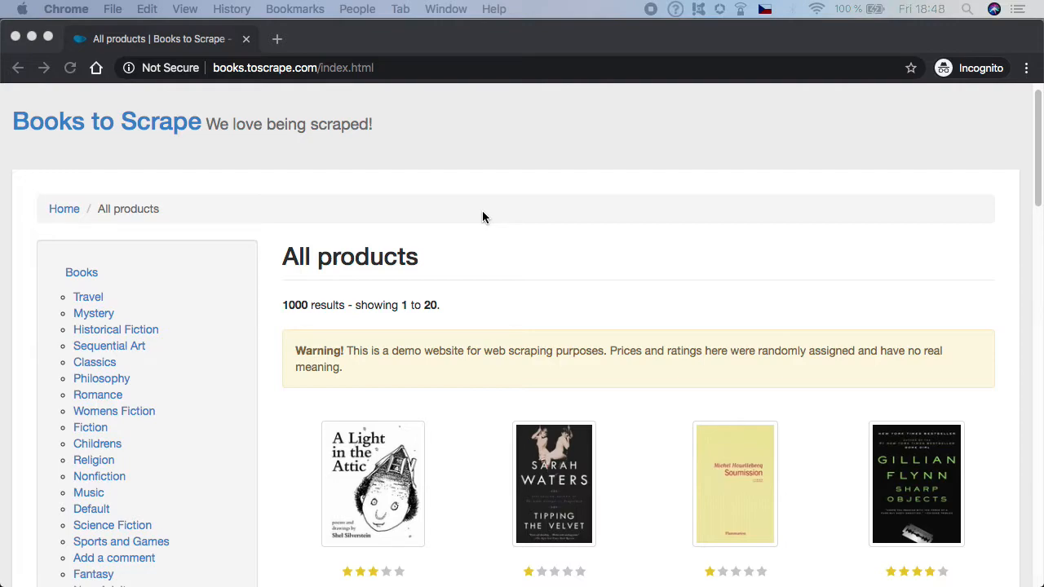
mouse_move(486, 219)
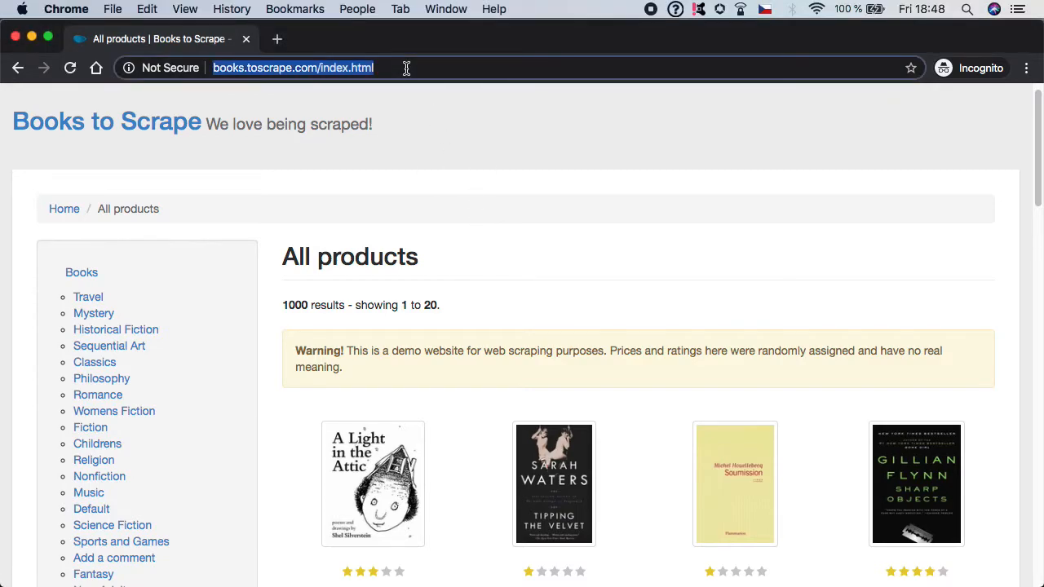
mouse_move(408, 75)
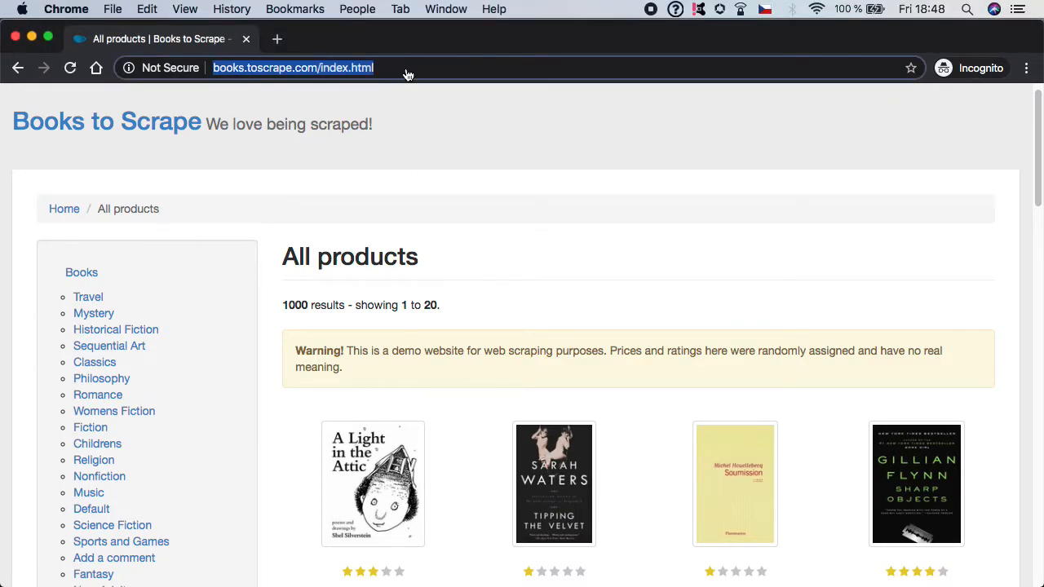
- Title the new test 'should load books website' and open its arrow-function body
key("cmd+tab")
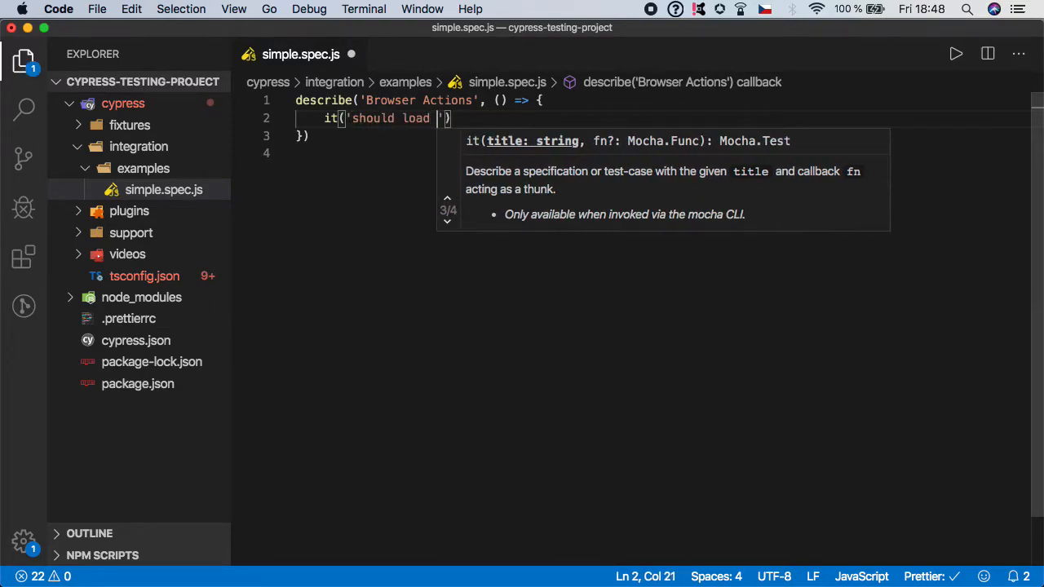
type("books")
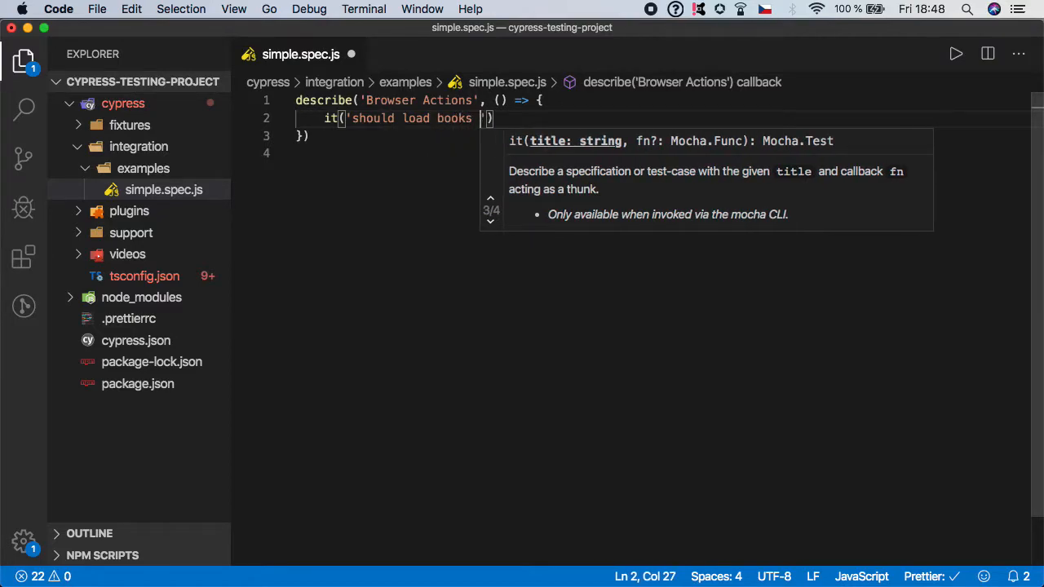
type("website'")
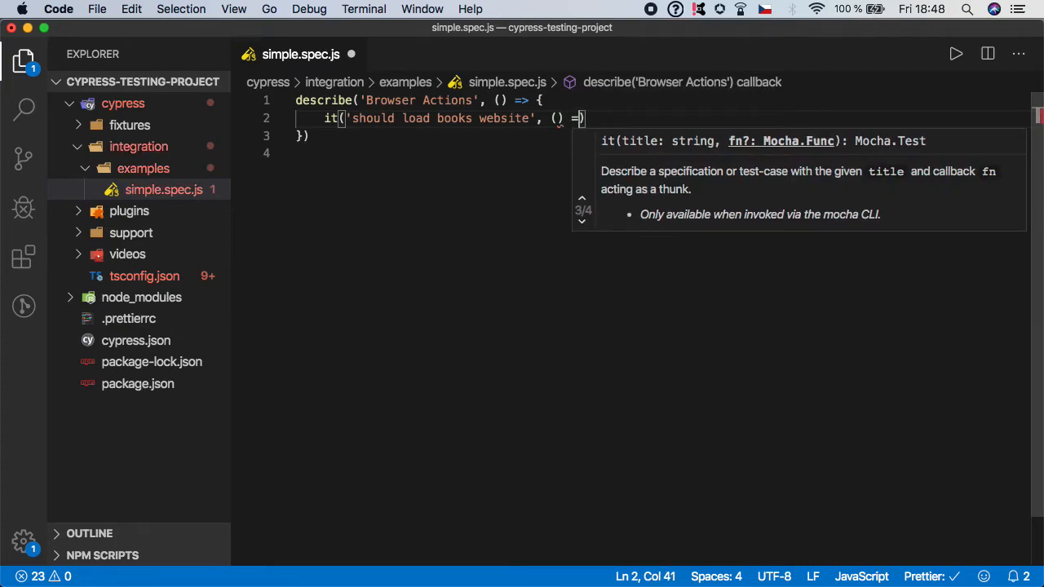
type("{")
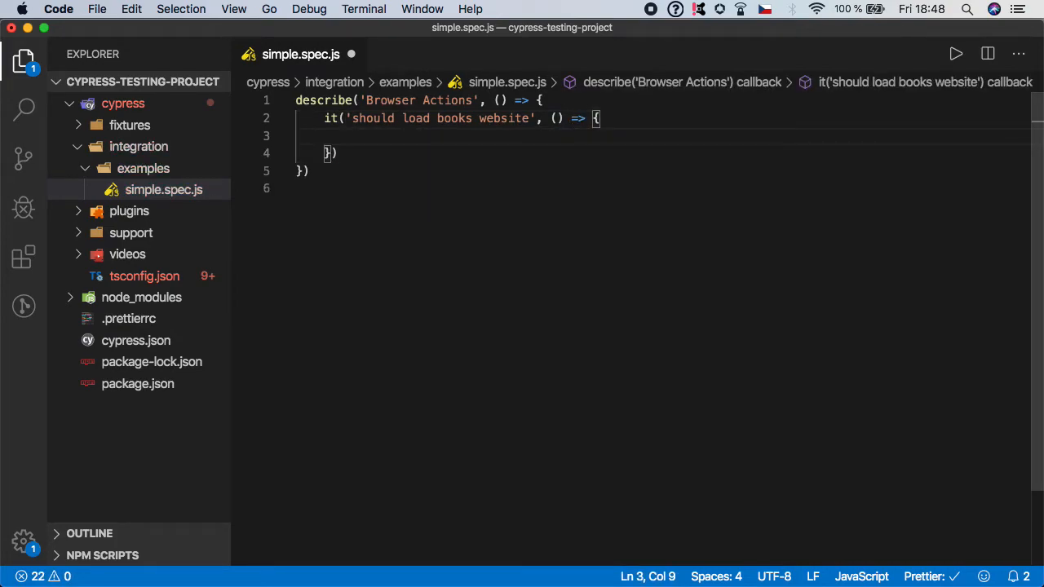
type("cy.")
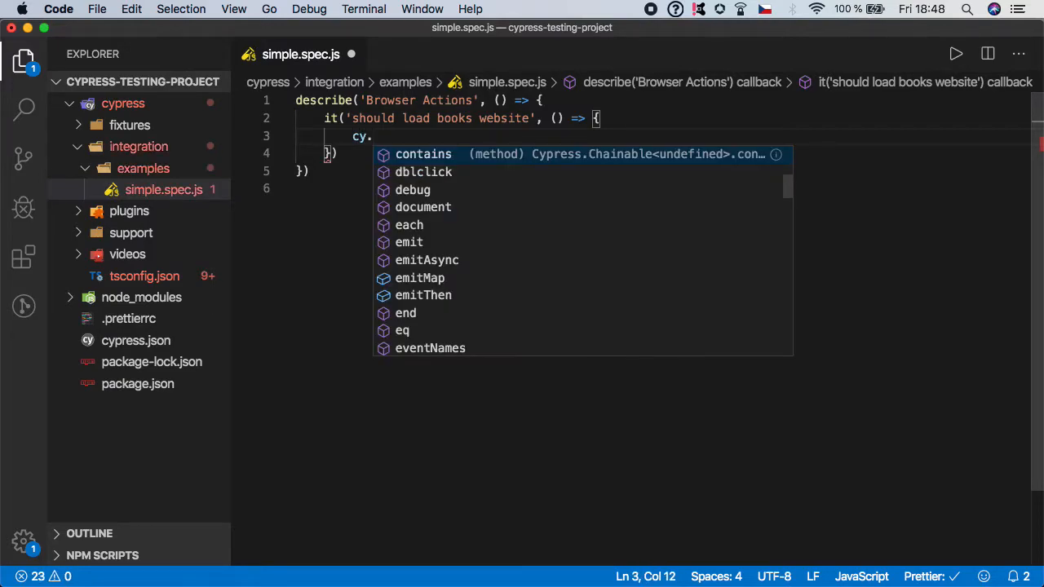
type("visit(''")
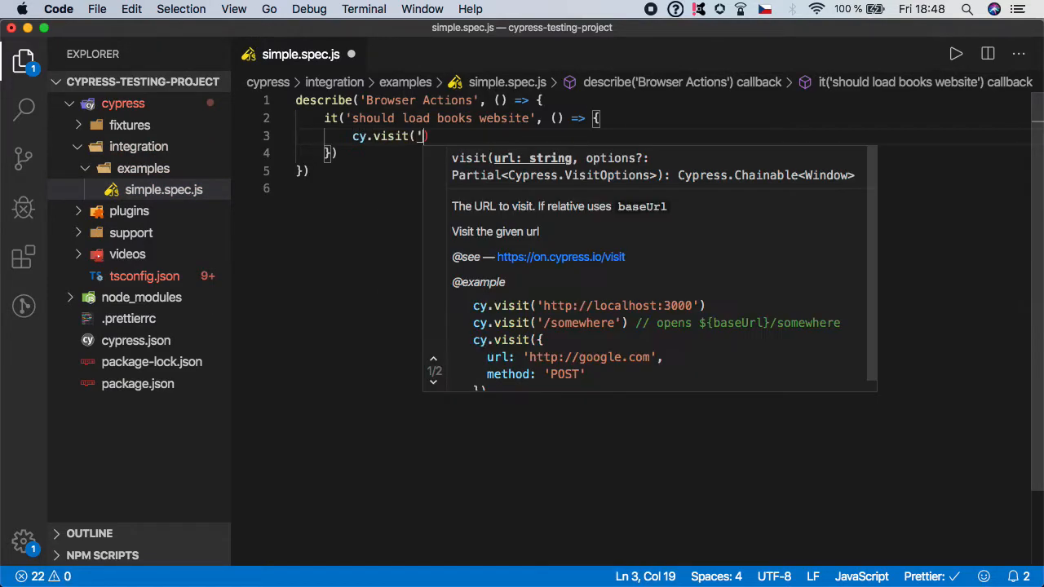
type("http://books.toscrape.com/index.html'")
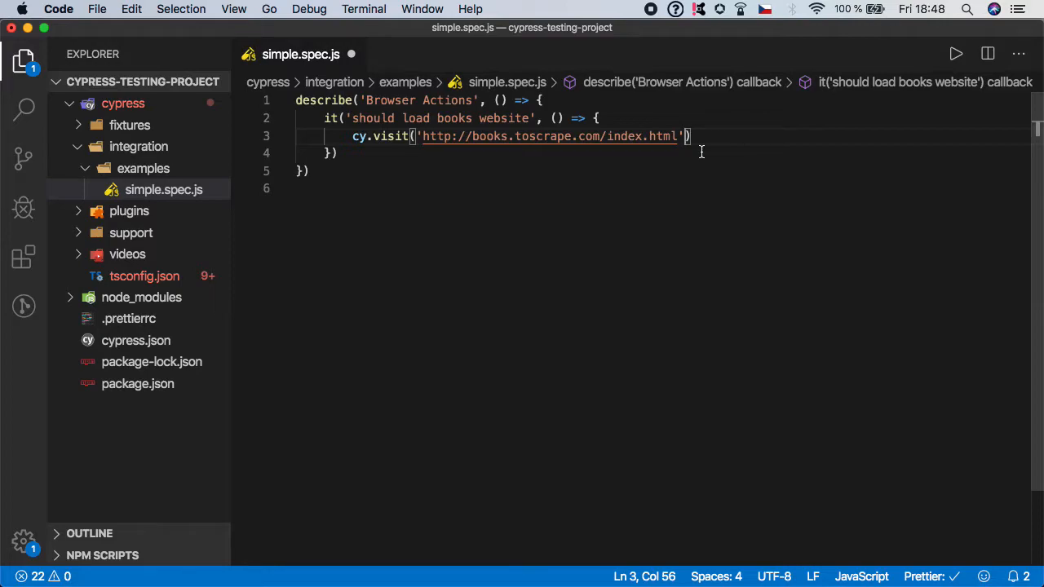
type(",")
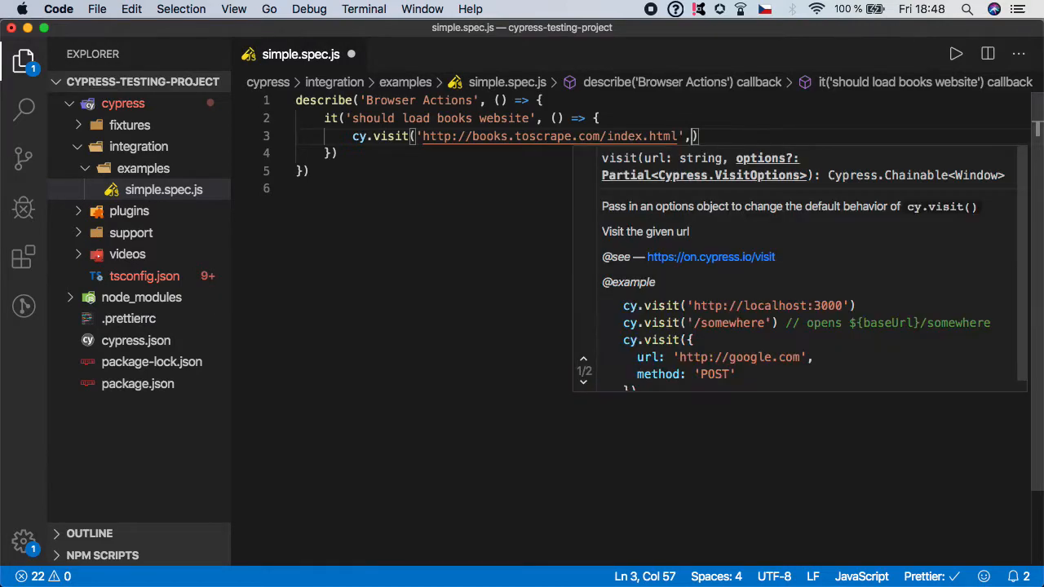
type("t")
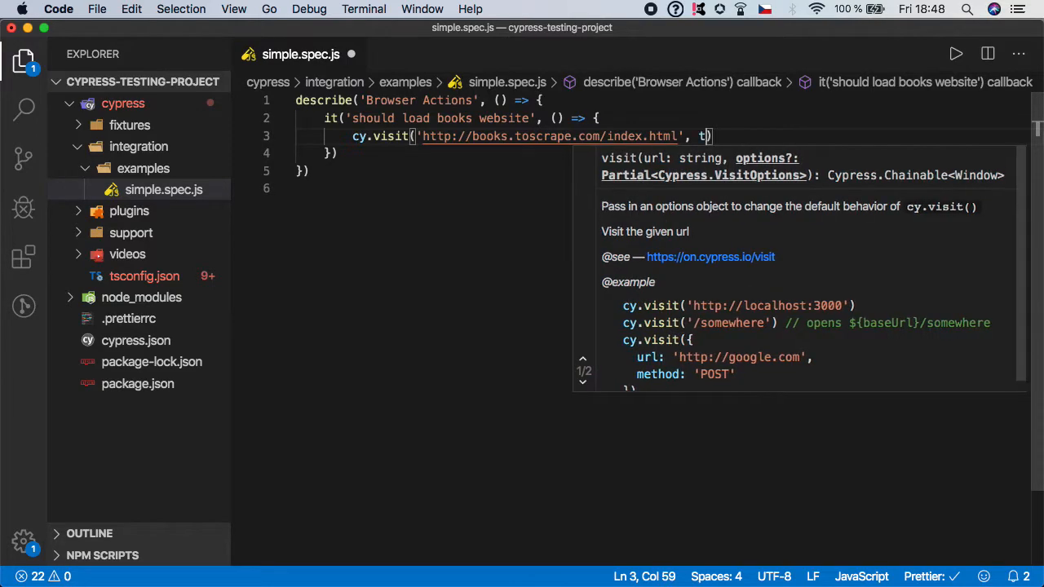
key("Backspace")
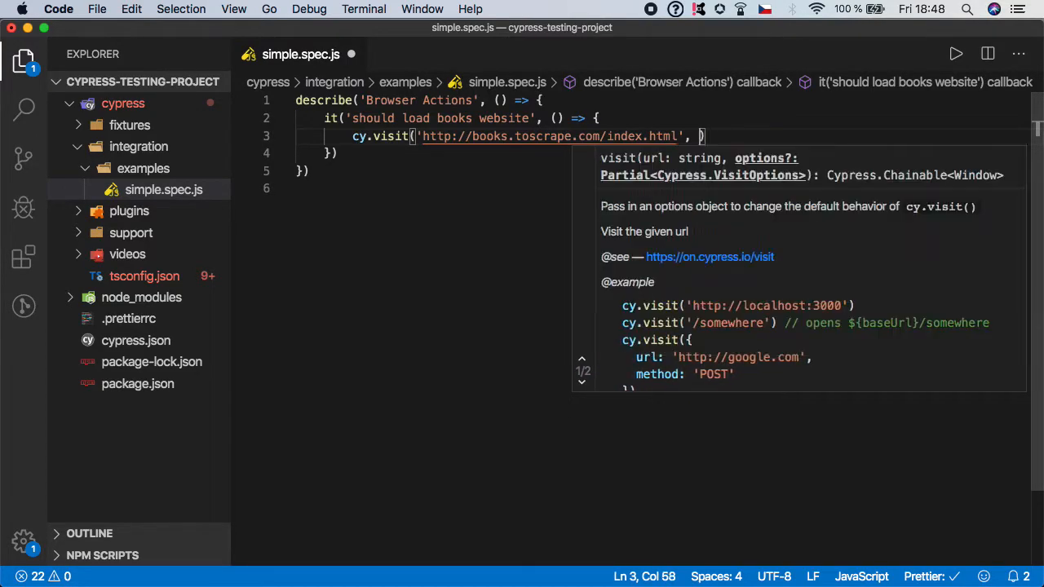
type("{ timeout: 1")
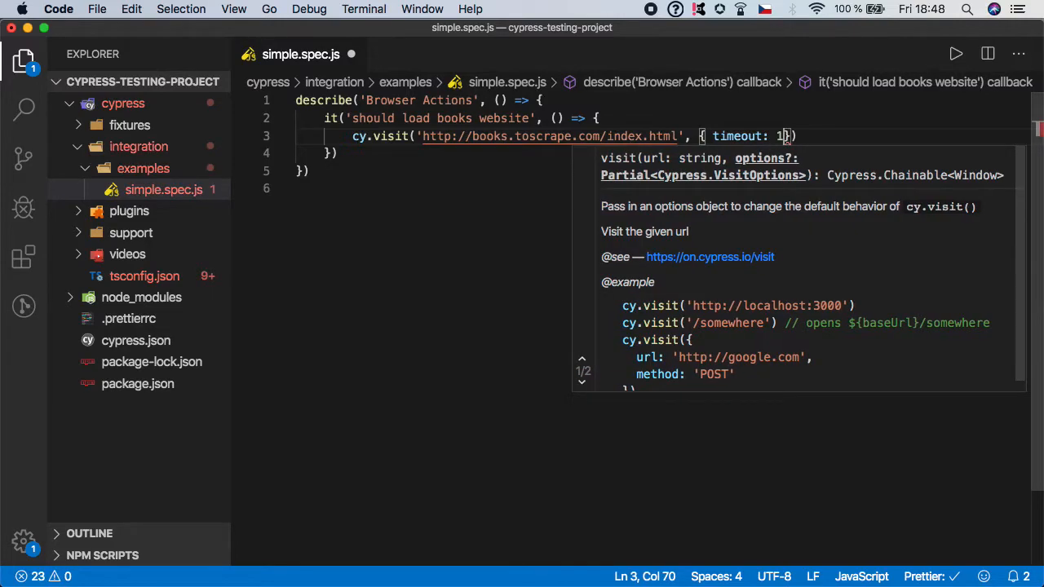
type("0000")
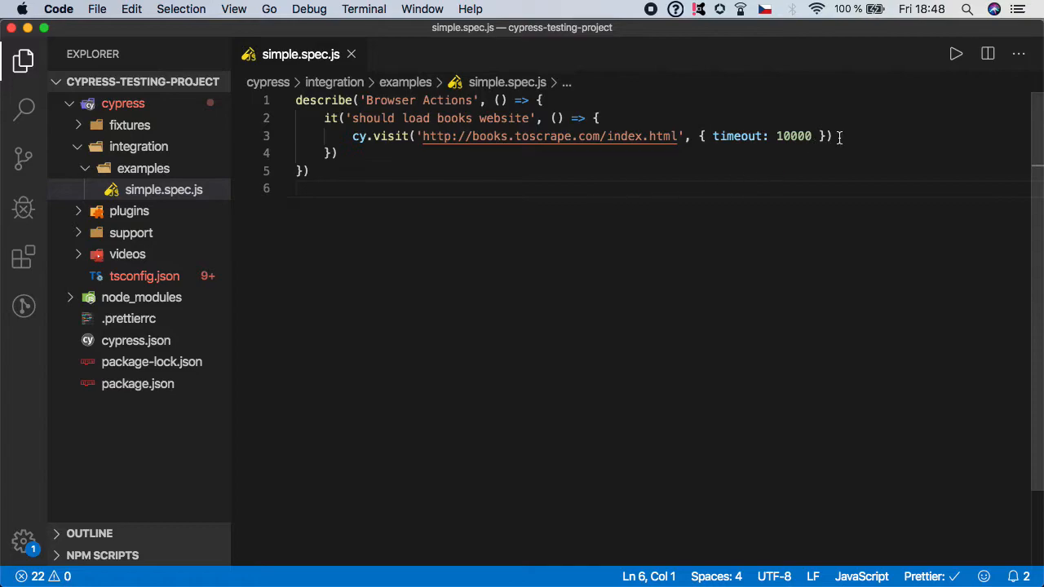
key("Enter")
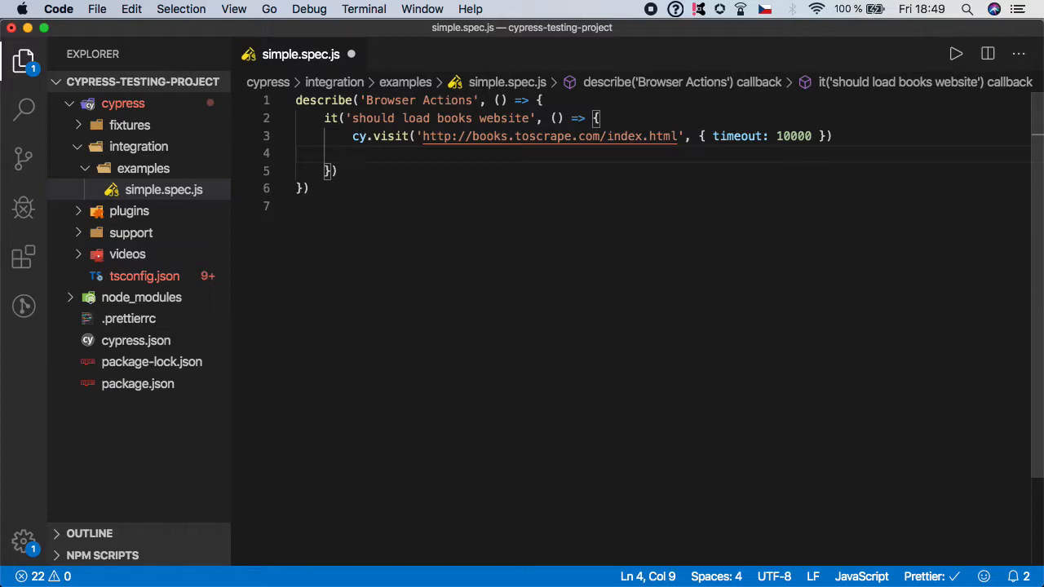
- Assert cy.url().should('include', 'index.html') after the visit
type("cy")
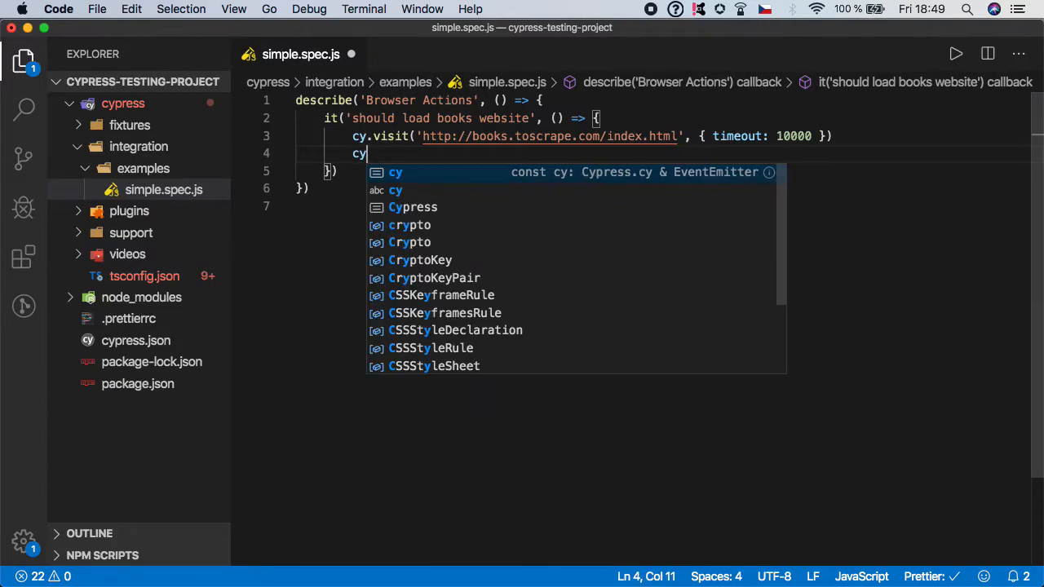
type(".url")
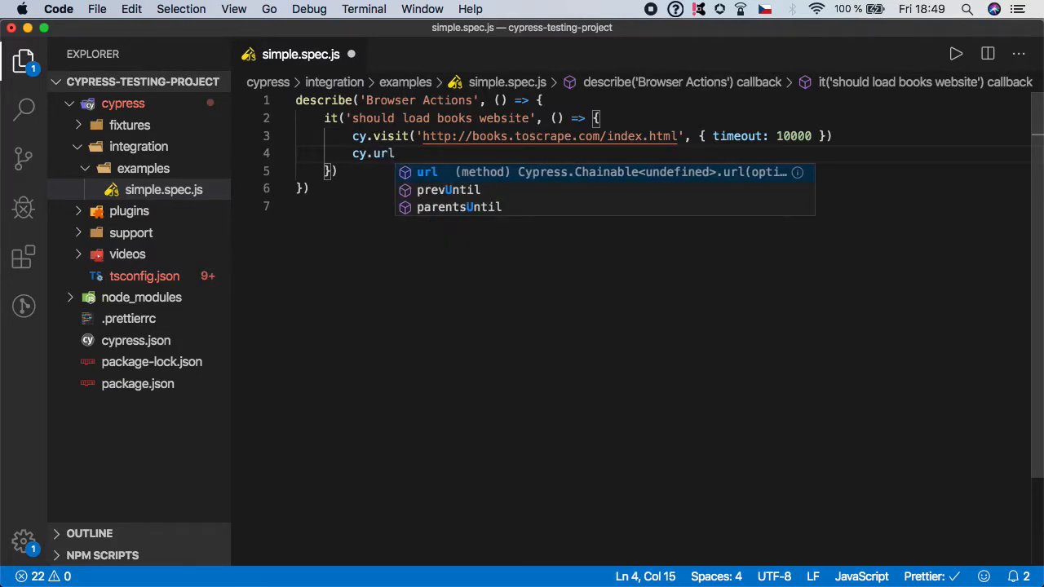
type("().")
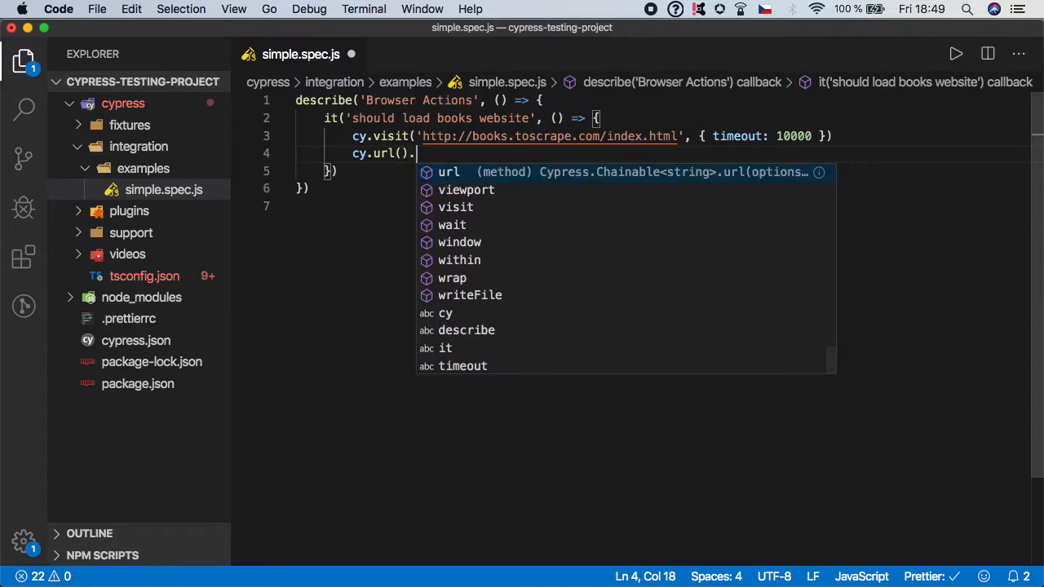
type("should(")
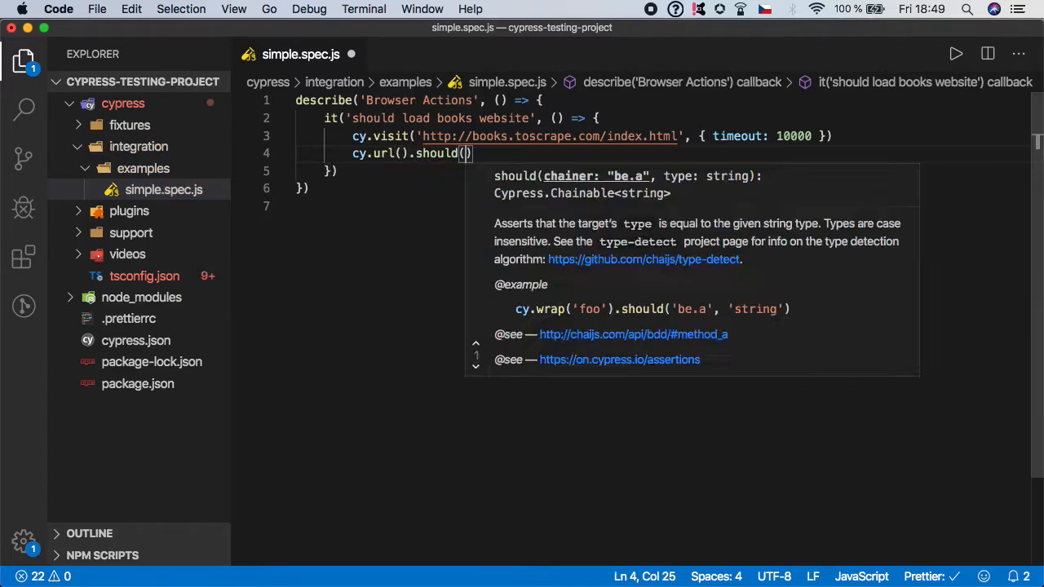
type("'")
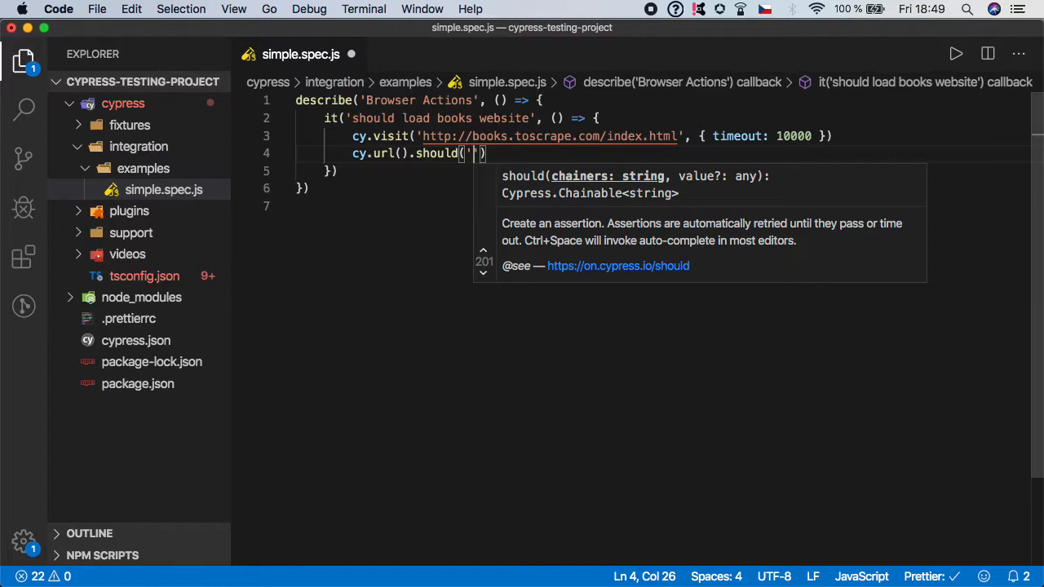
type("include")
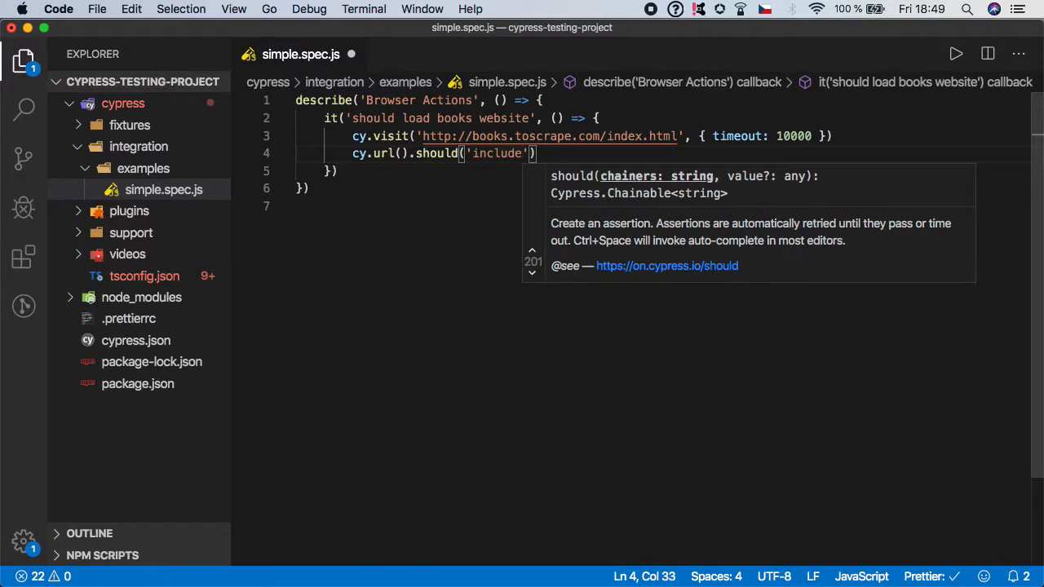
type(",")
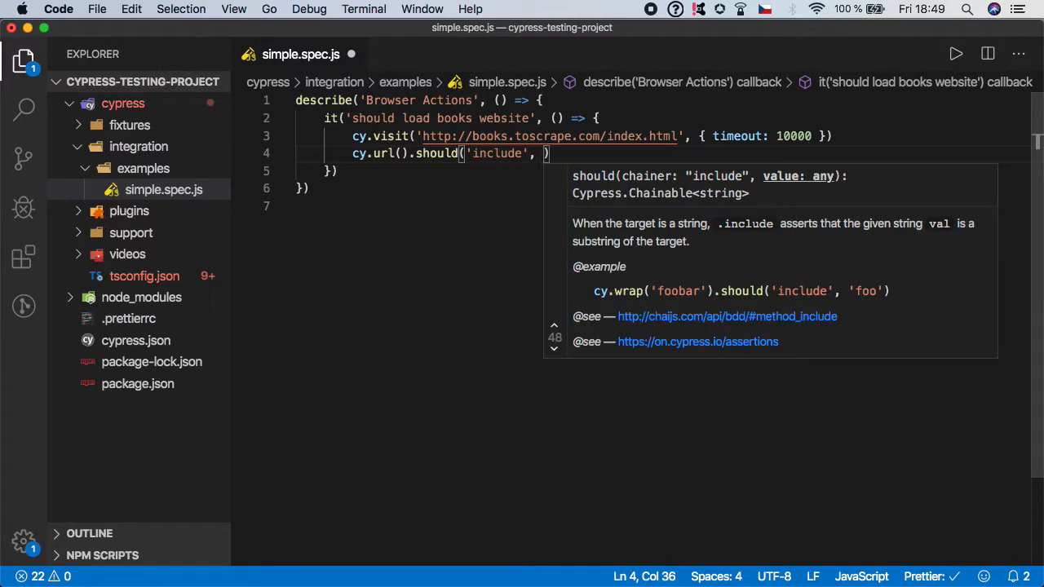
type("''")
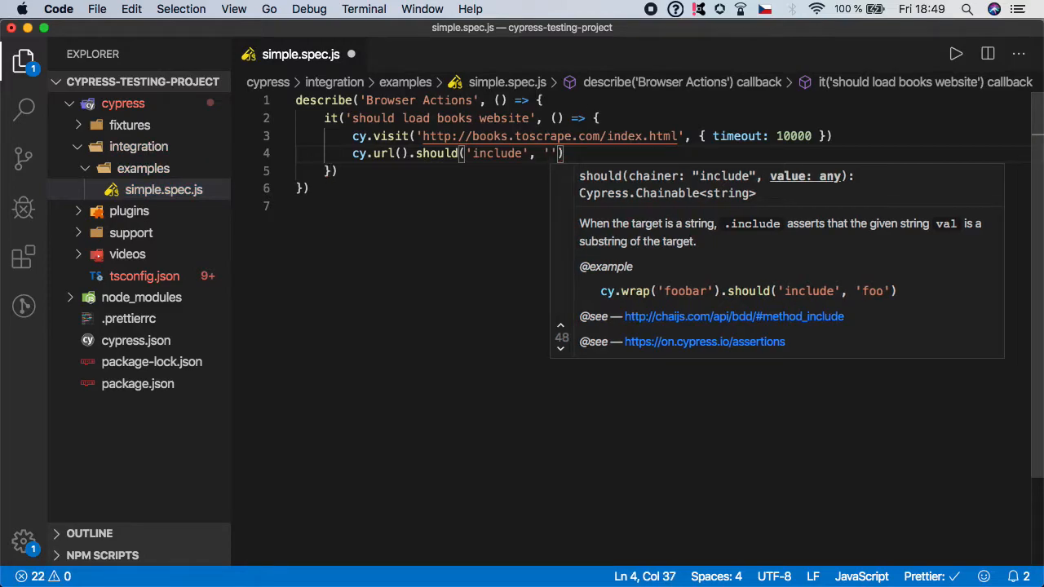
mouse_move(868, 130)
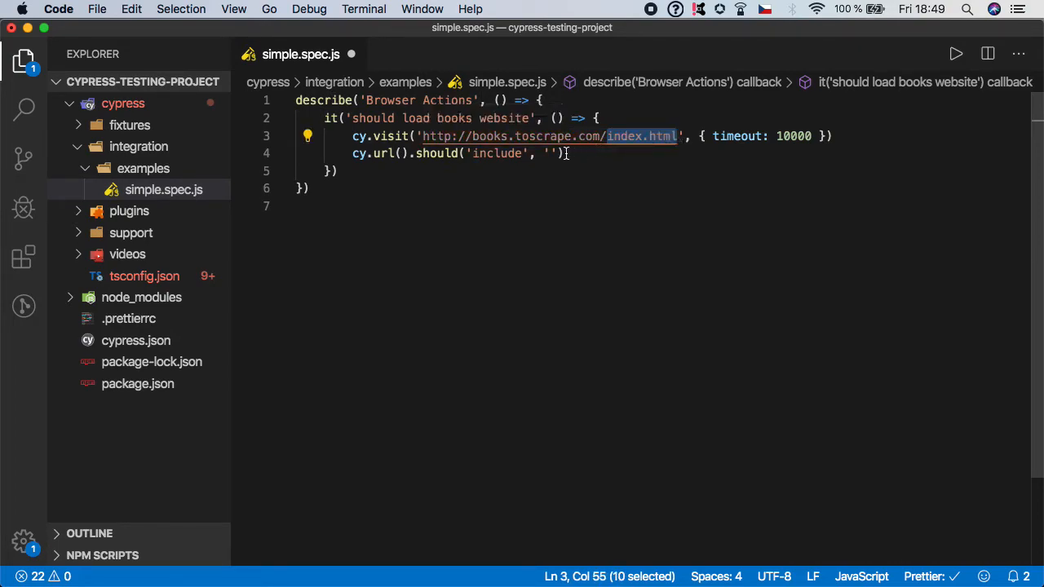
type("index.html")
type("npm run")
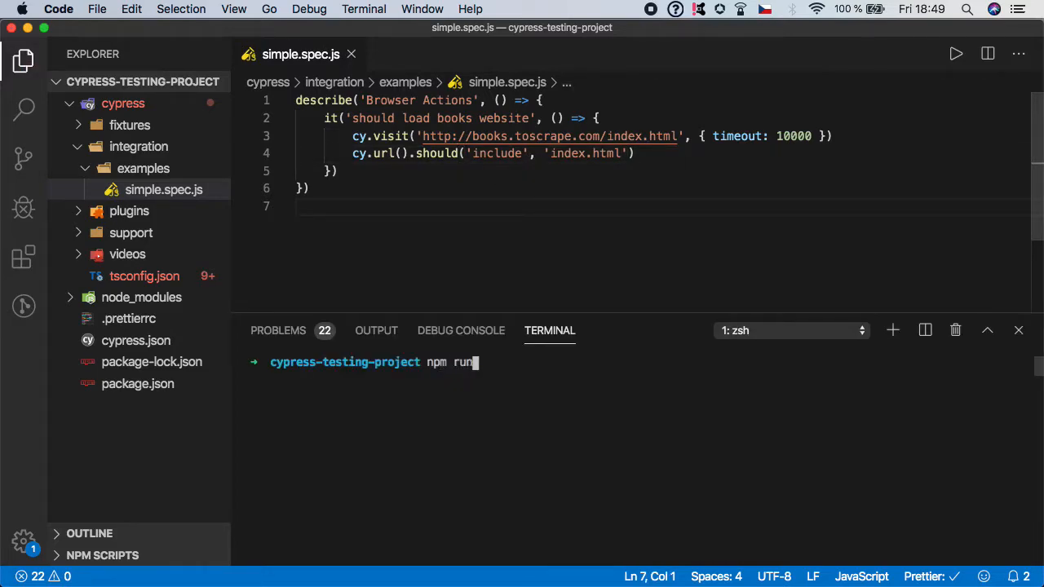
- Run npm run cy:open in the integrated terminal to launch the Cypress runner
type("cy:open")
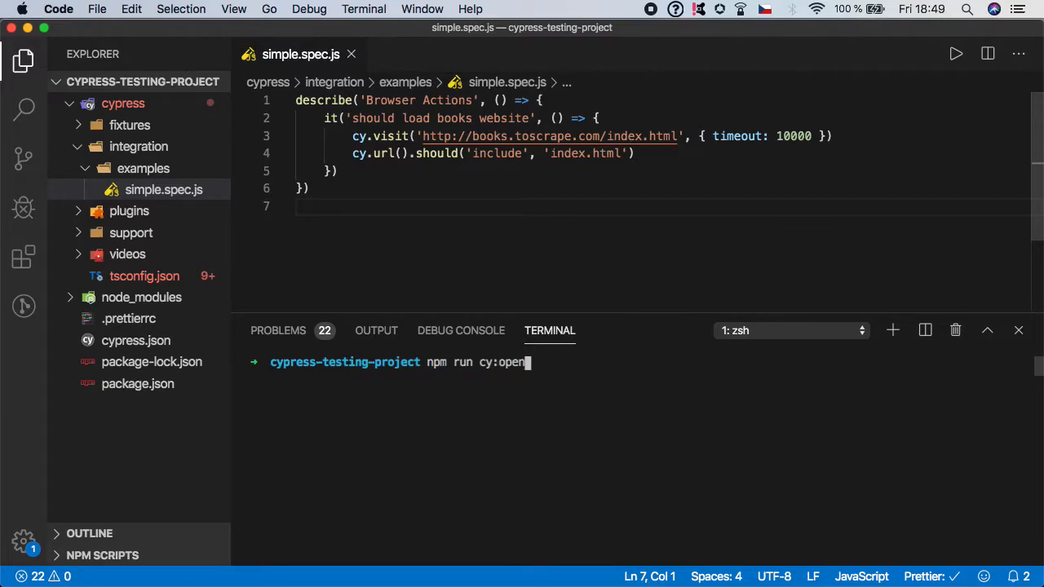
key("Enter")
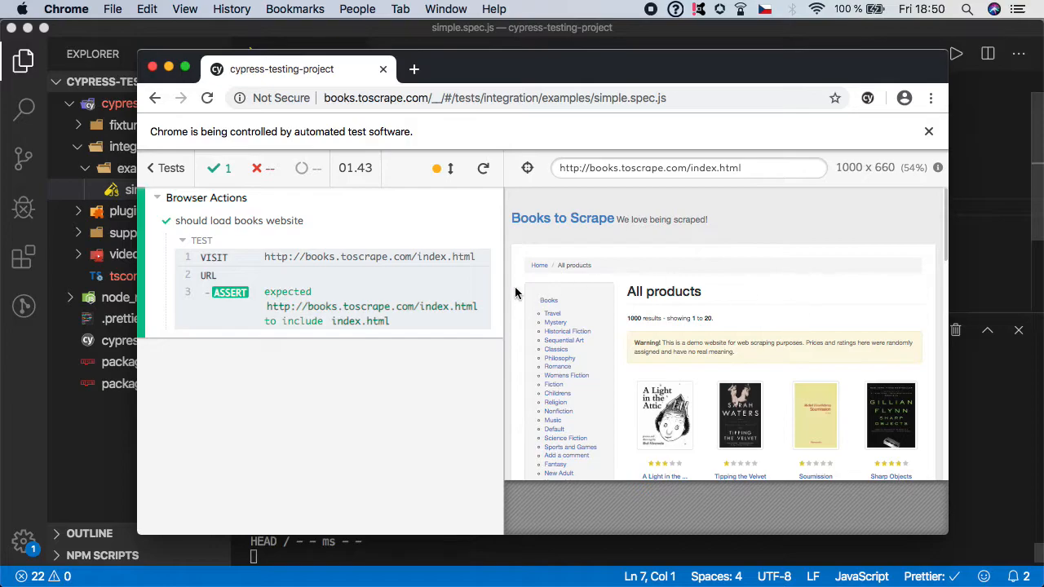
mouse_move(374, 330)
type("it('")
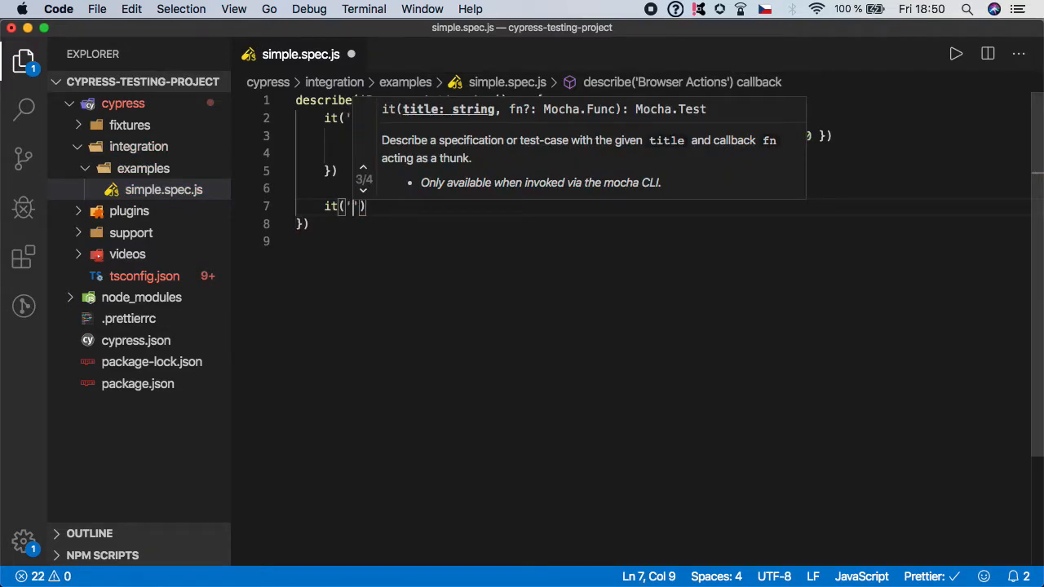
- Add a second test titled 'should click on Travel category'
type("should")
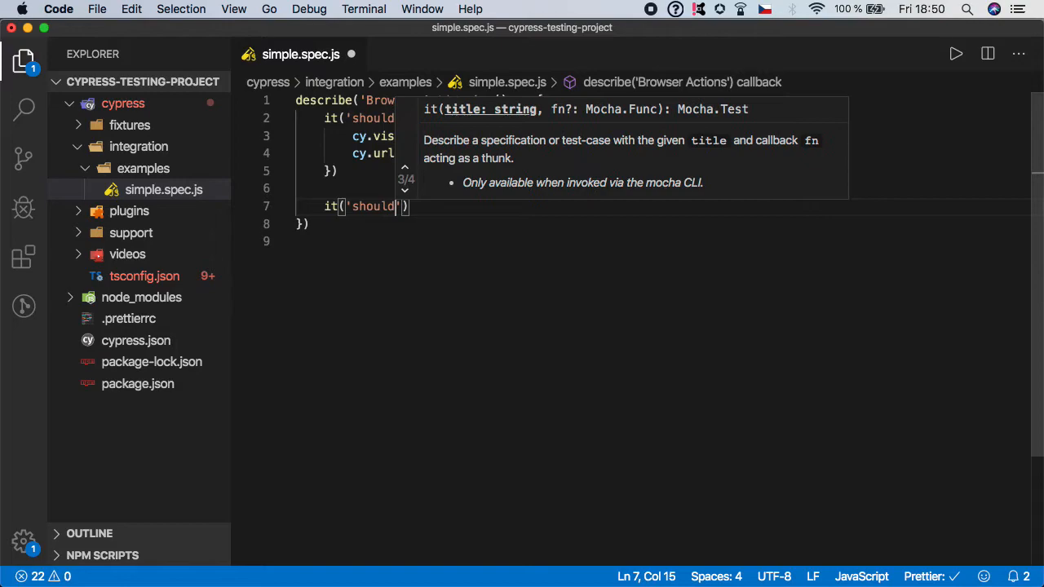
type("click o")
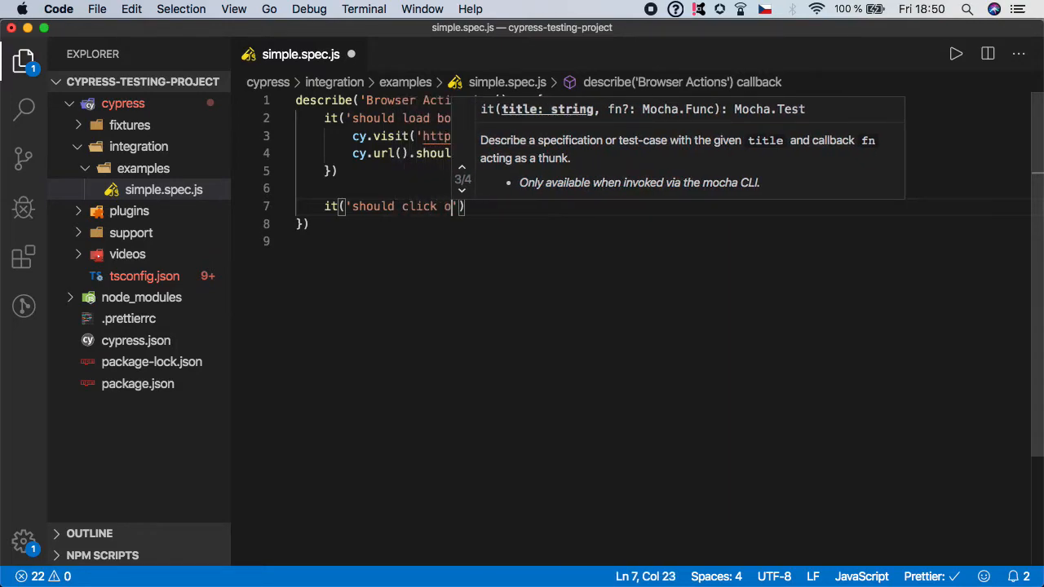
type("n Travel")
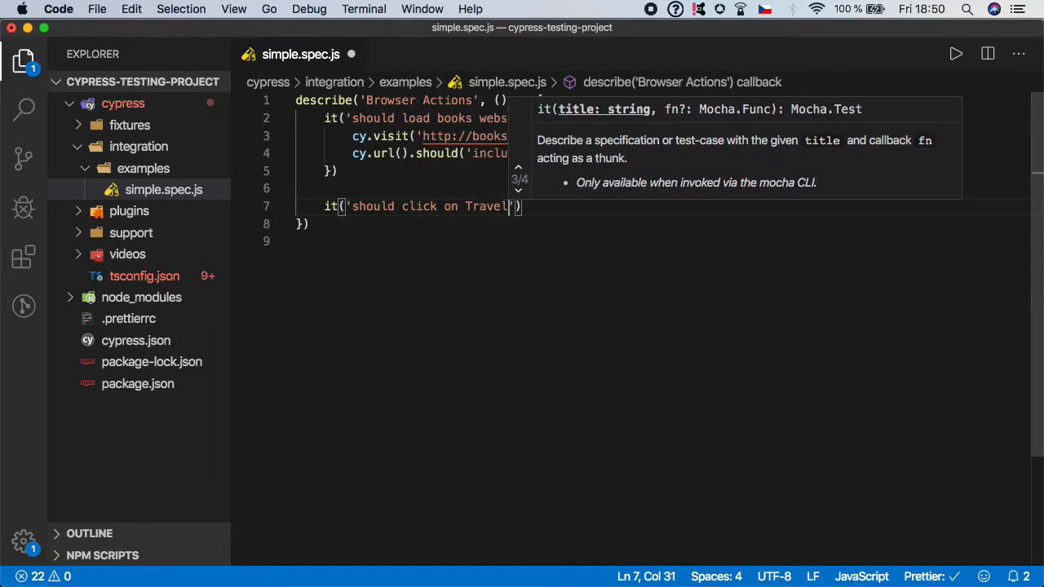
type("category")
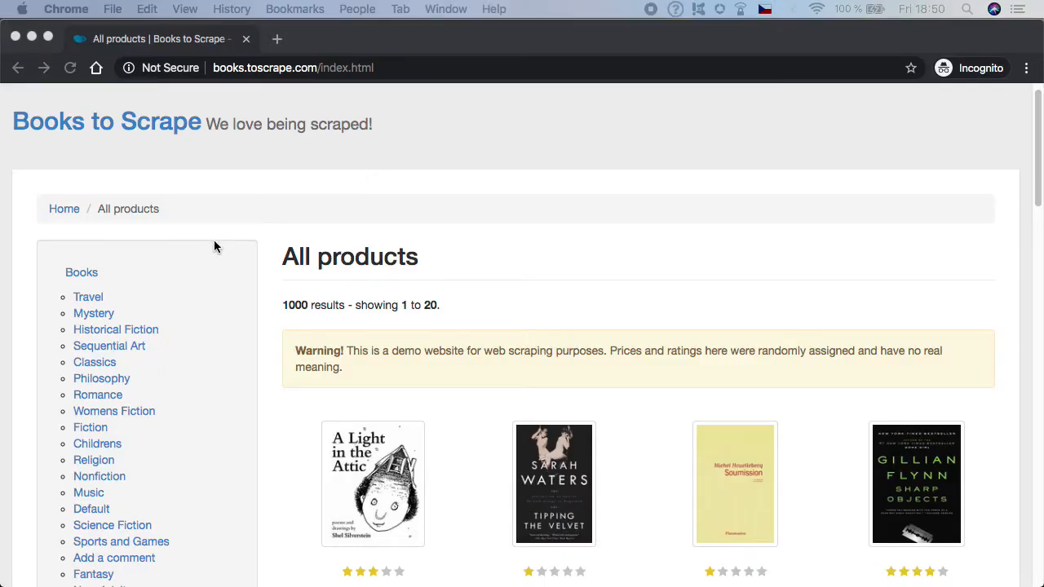
mouse_move(121, 297)
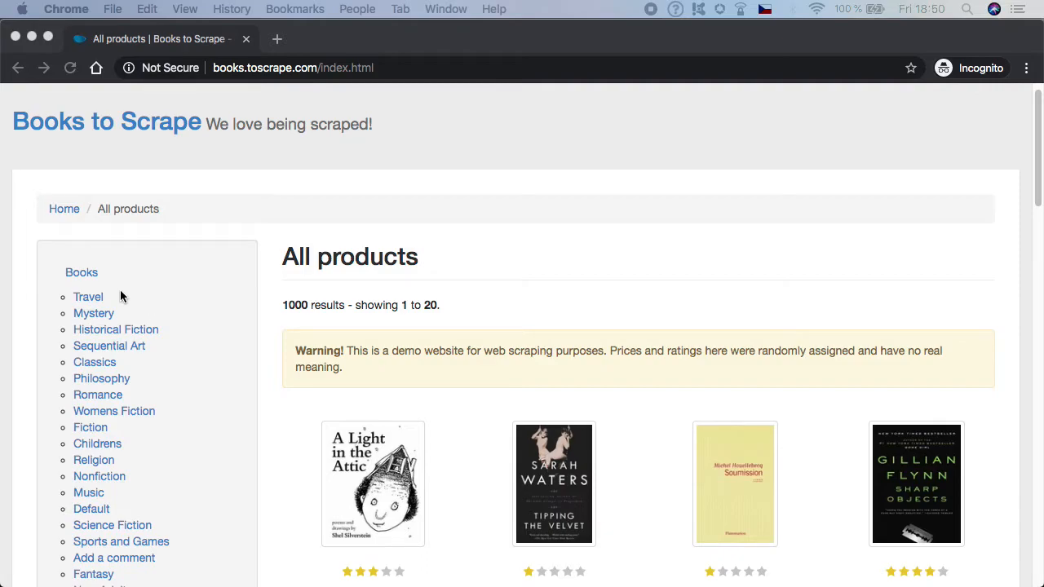
- Inspect the Travel link's markup in DevTools to read its catalogue href
scroll("down", 3)
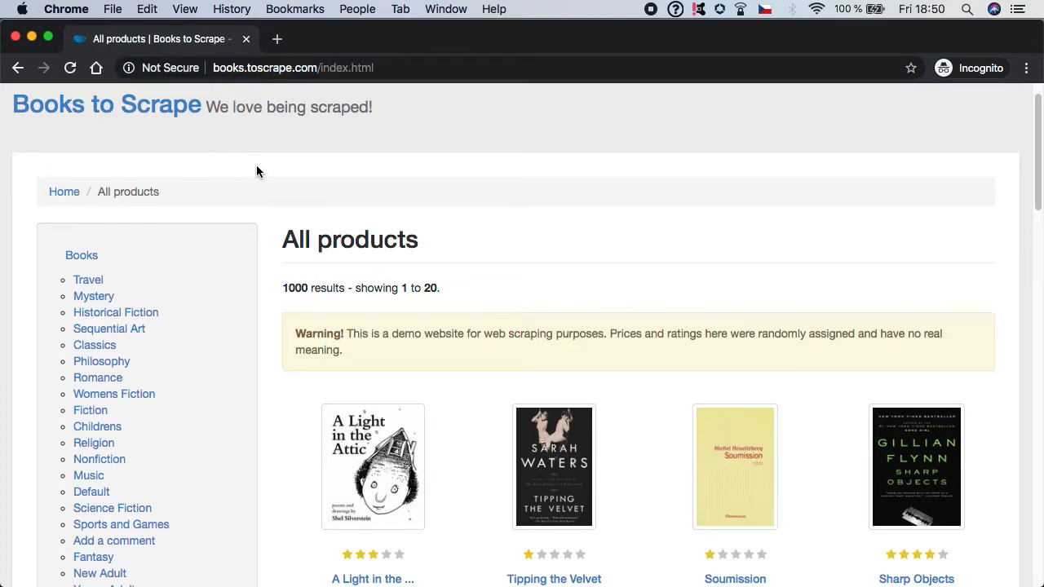
mouse_move(88, 280)
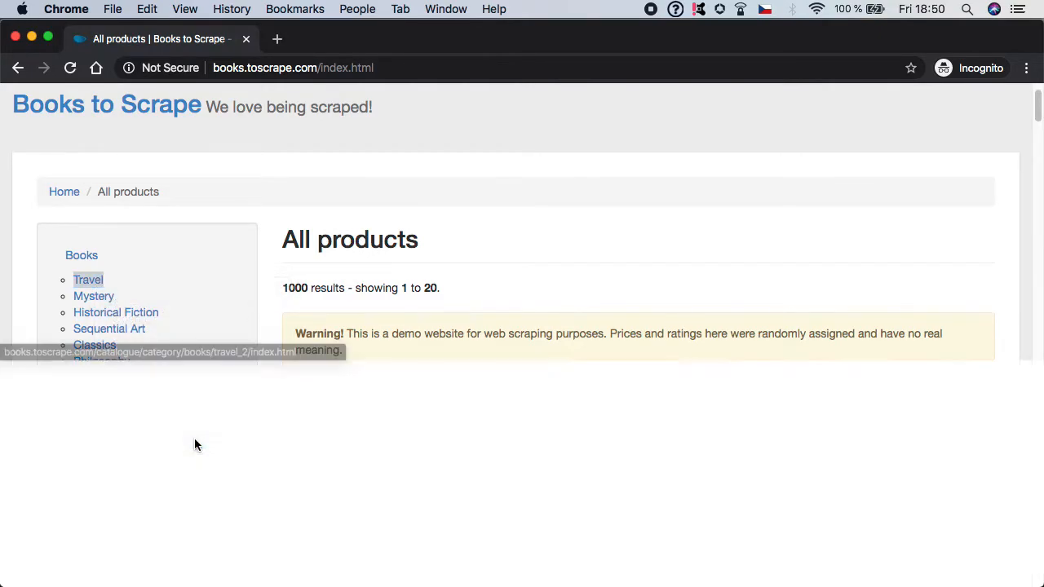
key("F12")
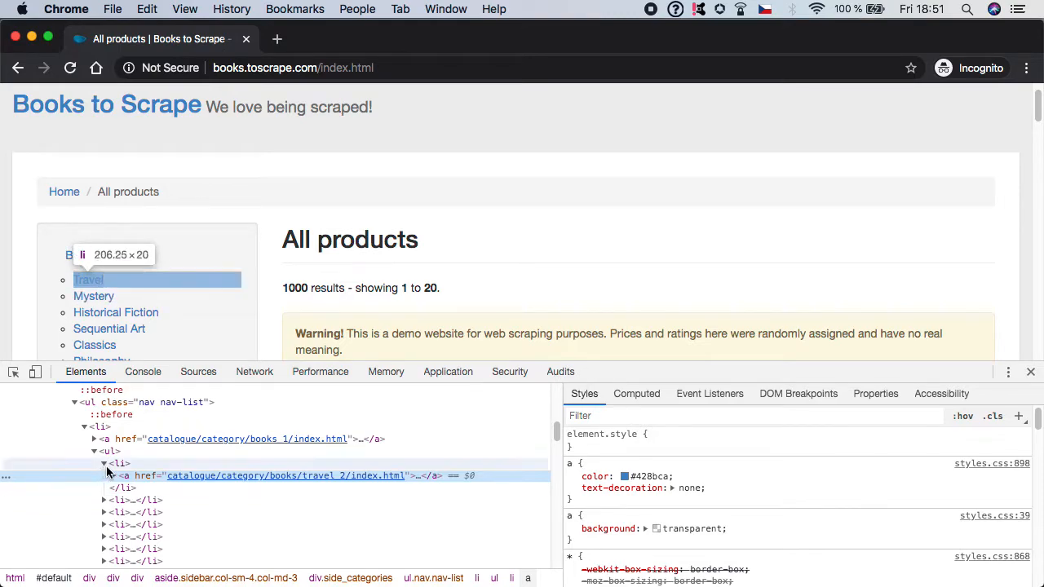
mouse_move(225, 477)
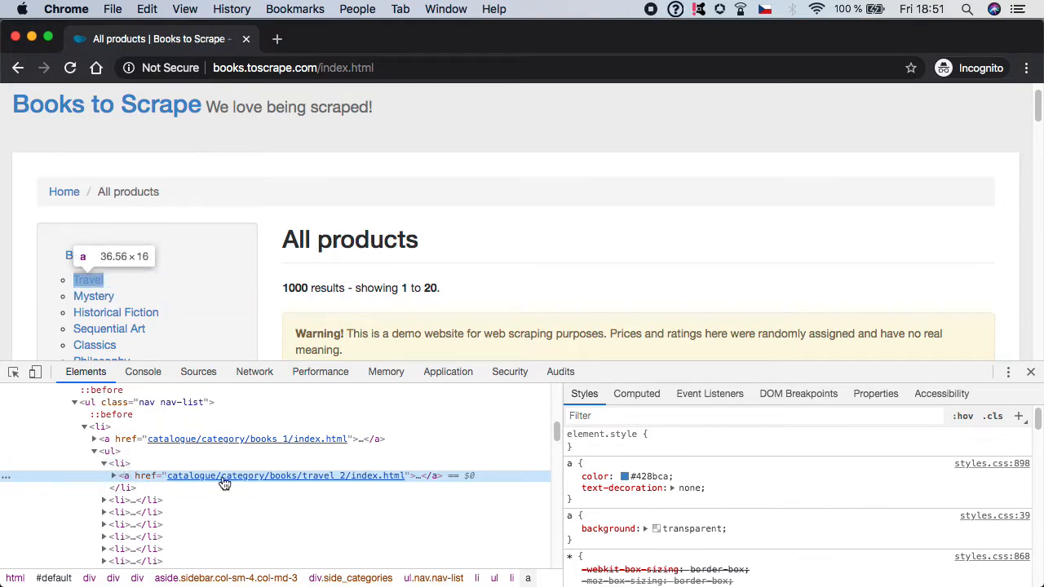
left_click(113, 476)
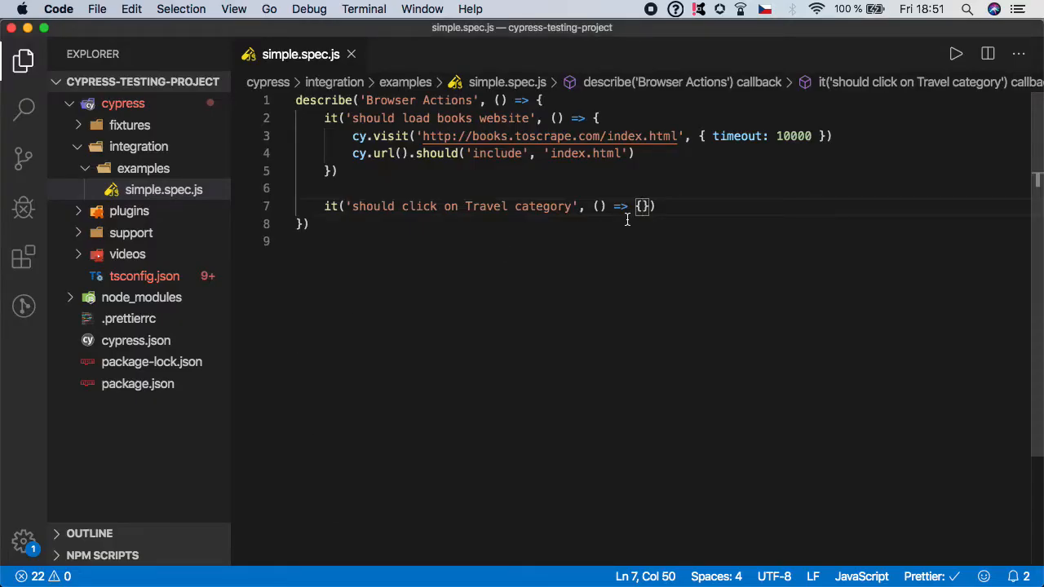
- Write cy.get('a').contains('Travel') in the second test body
key("Enter")
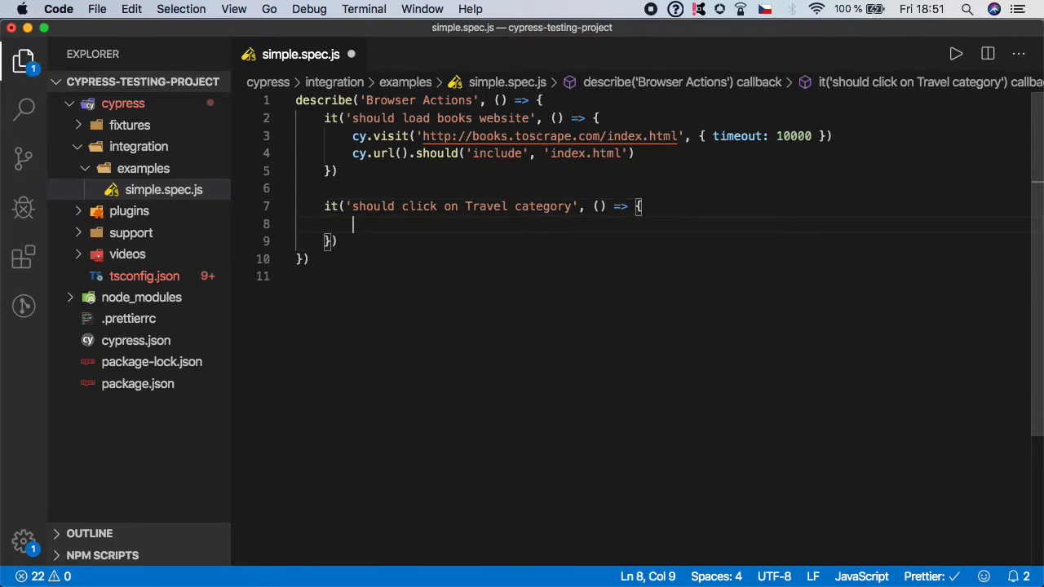
type("cy.get('")
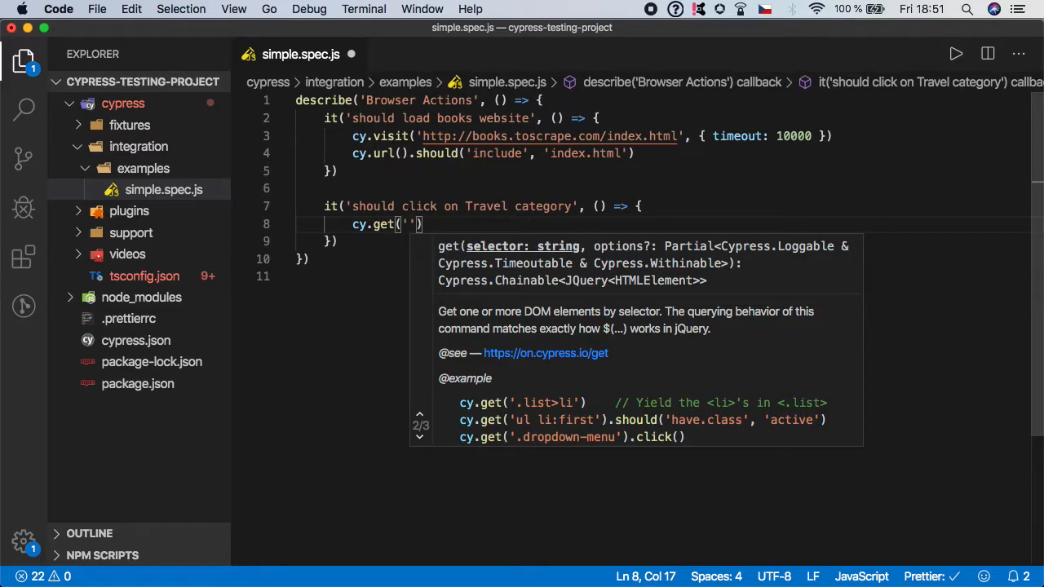
type("a")
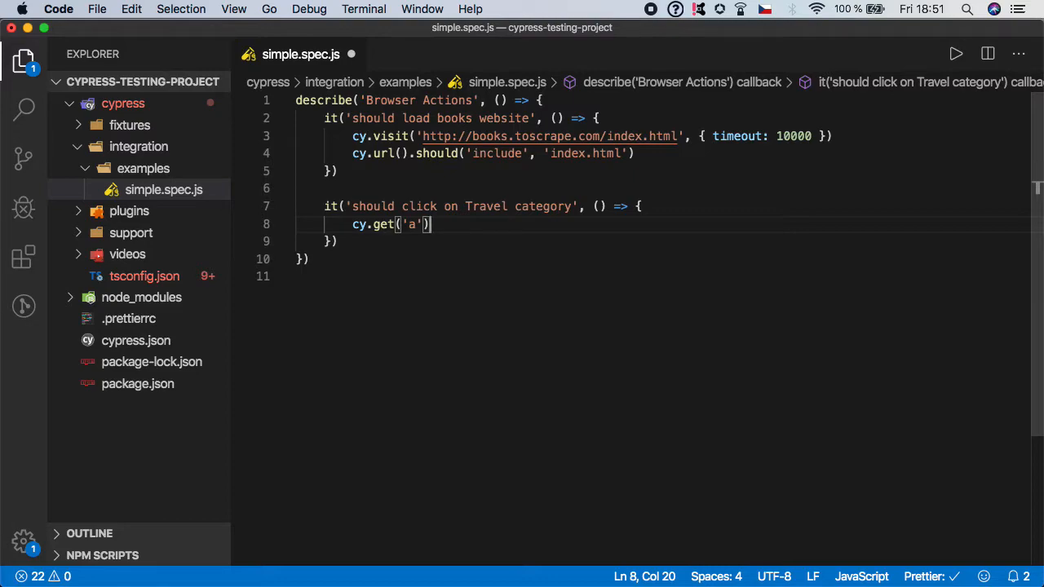
type(".")
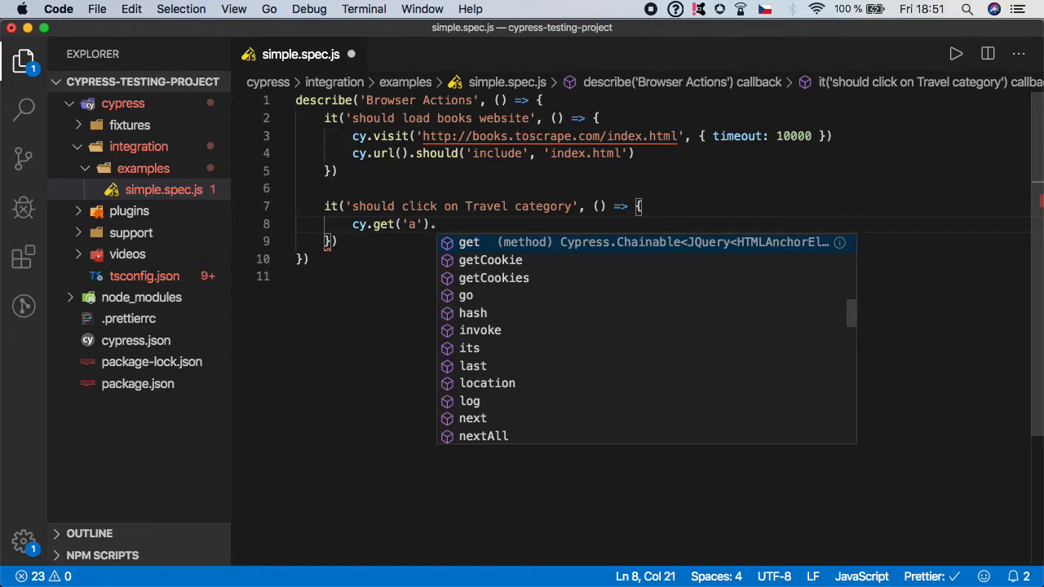
type("contains")
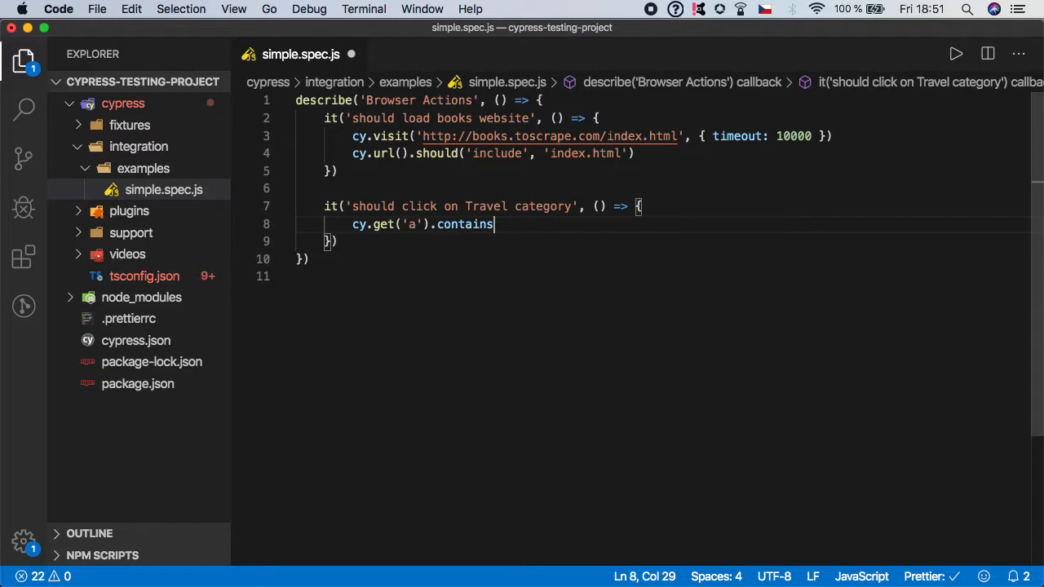
type("('')")
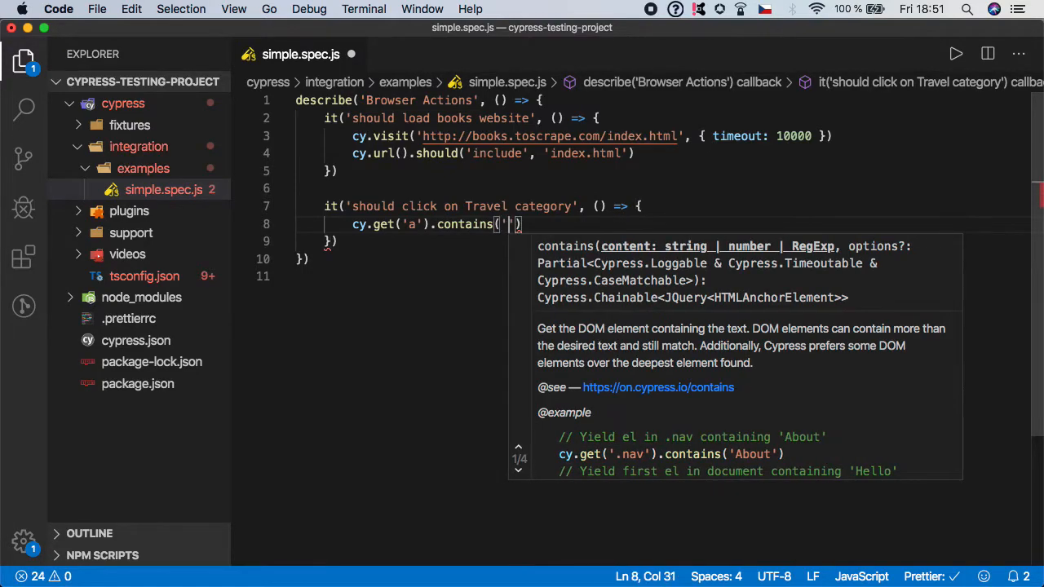
type("Travel")
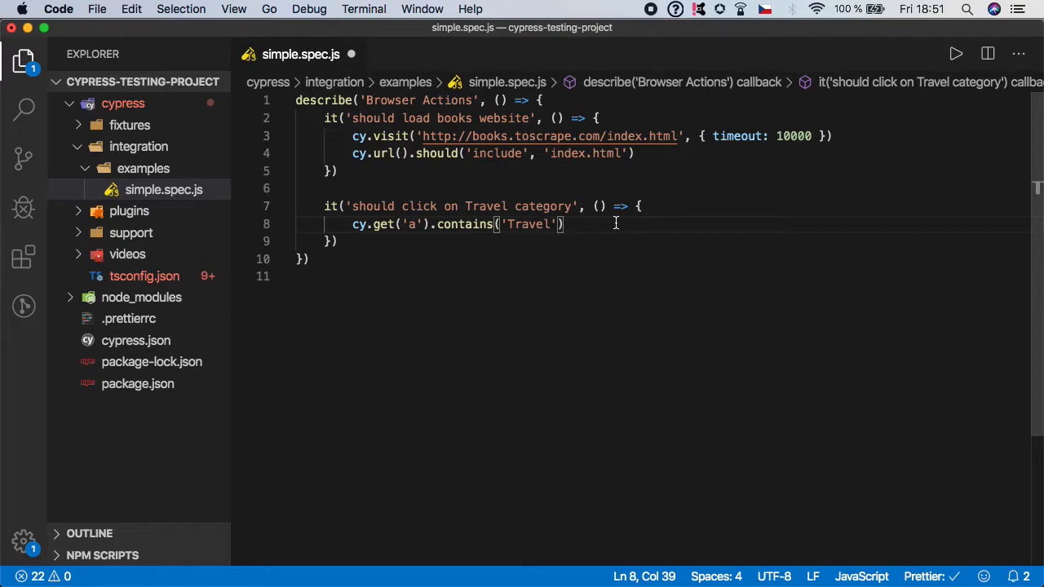
- Chain .click() onto the Travel link and leave blank lines below for the next command
type(".")
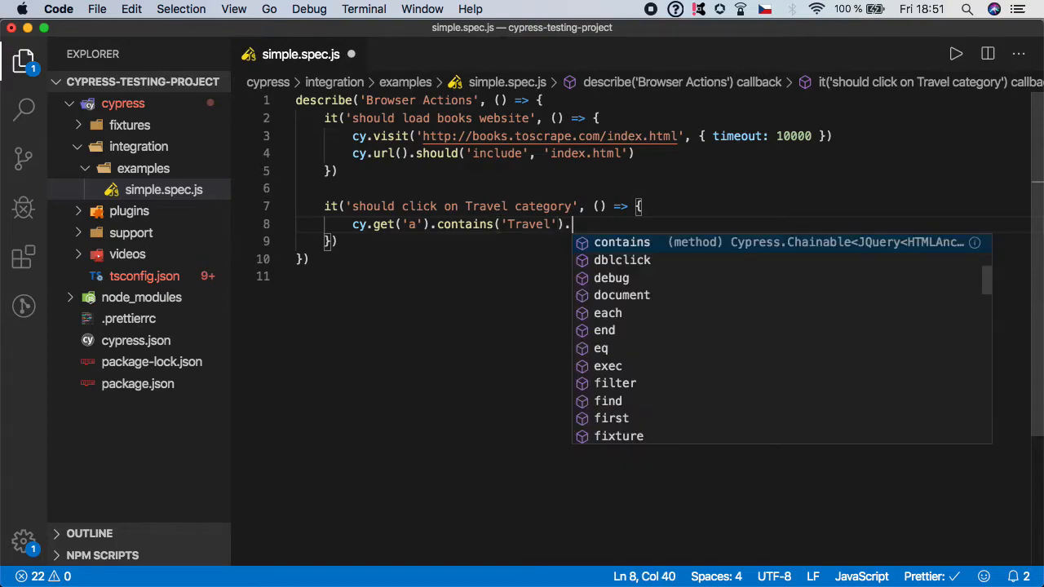
type("click(")
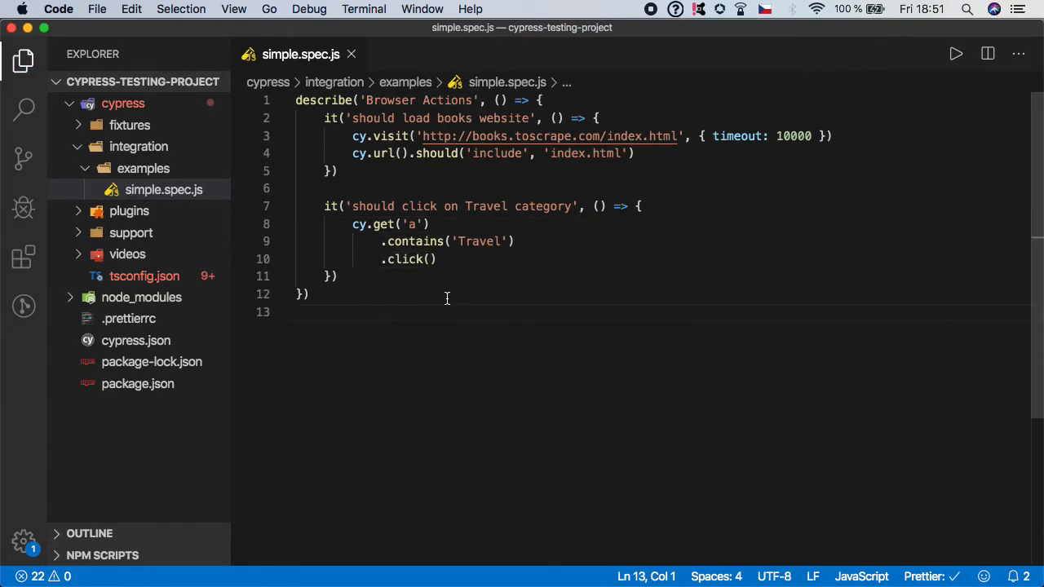
mouse_move(475, 260)
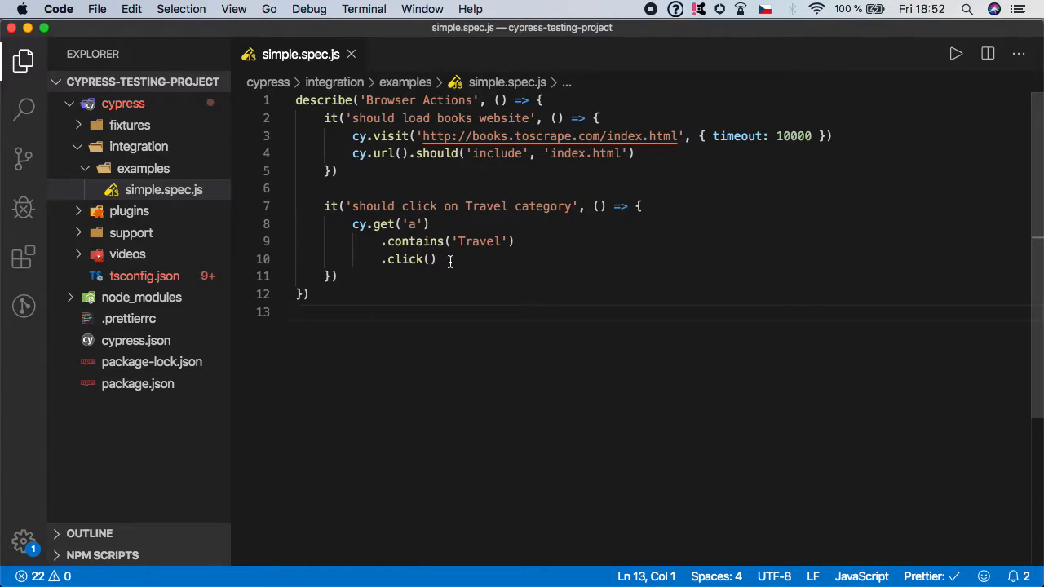
left_click(437, 260)
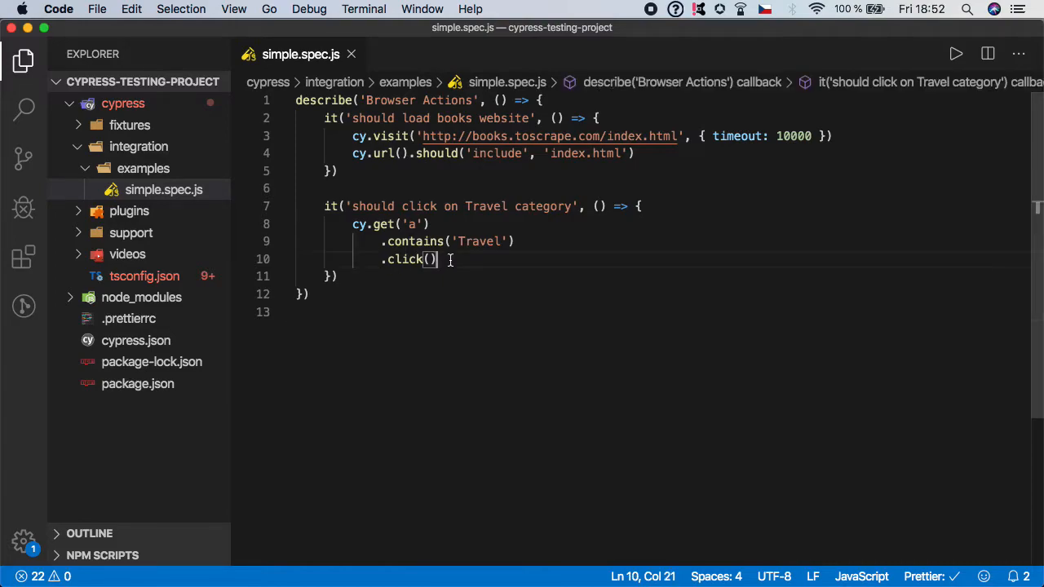
key("Enter")
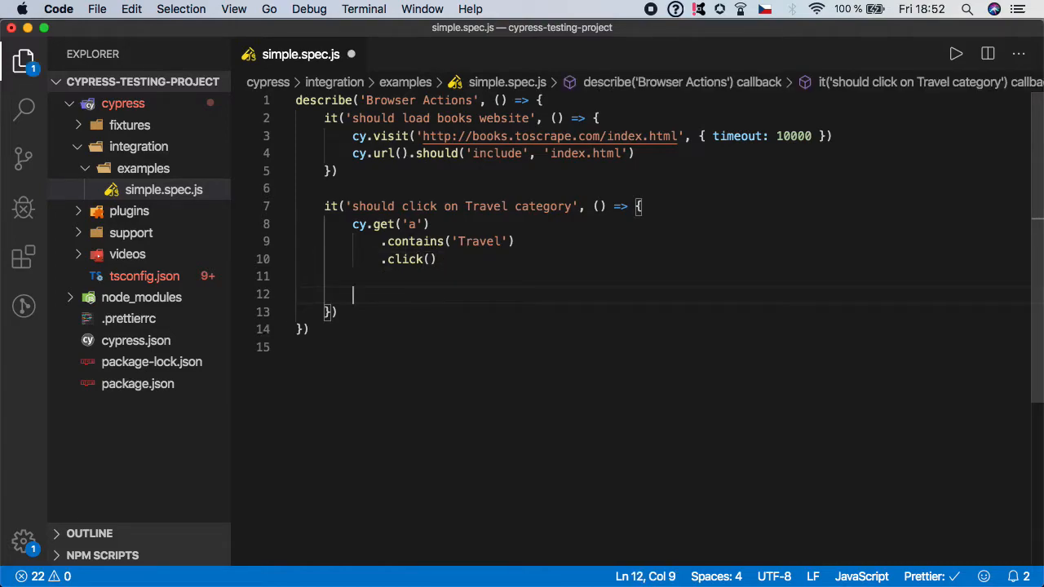
mouse_move(451, 259)
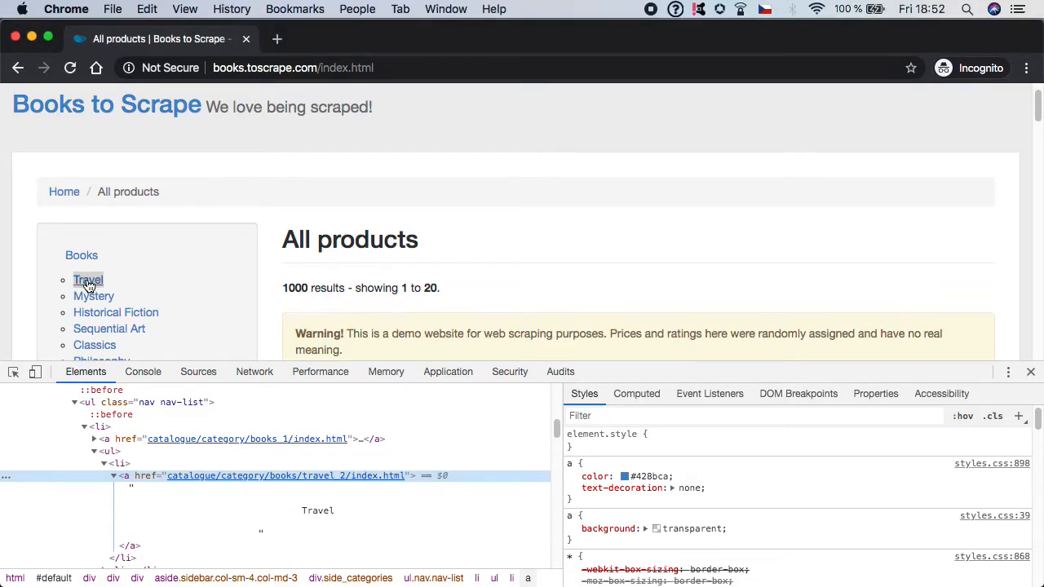
- Open the Travel category page and inspect its h1 heading element
left_click(88, 281)
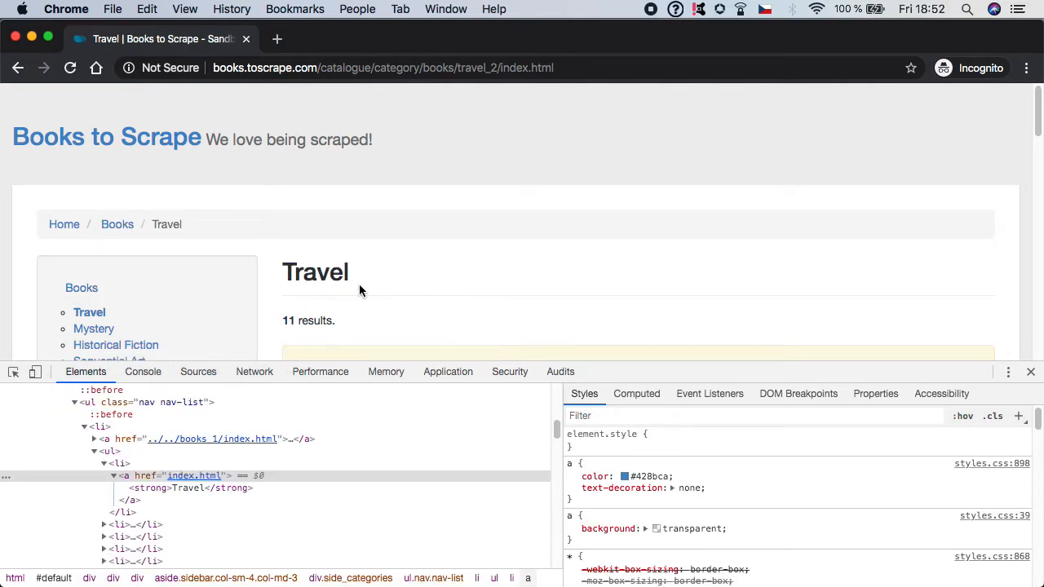
scroll("down", 3)
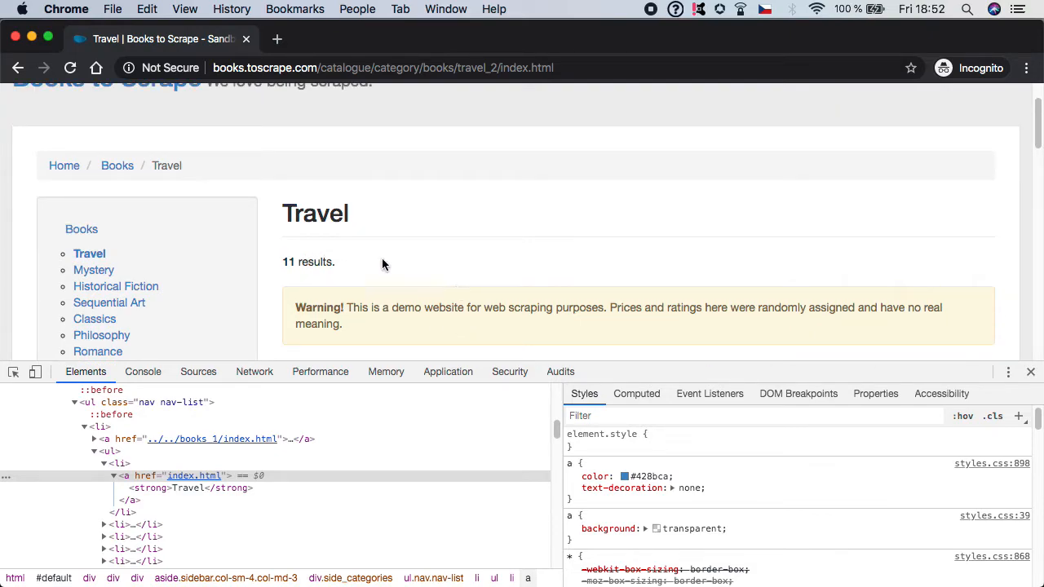
double_click(315, 212)
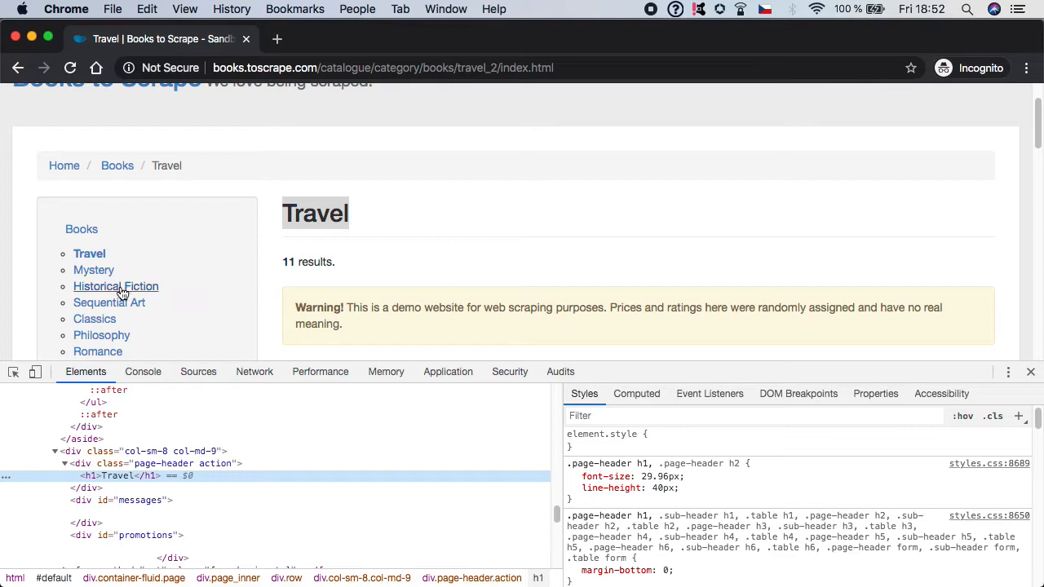
- Check the Mystery category page heading for comparison and return to the spec file
left_click(93, 271)
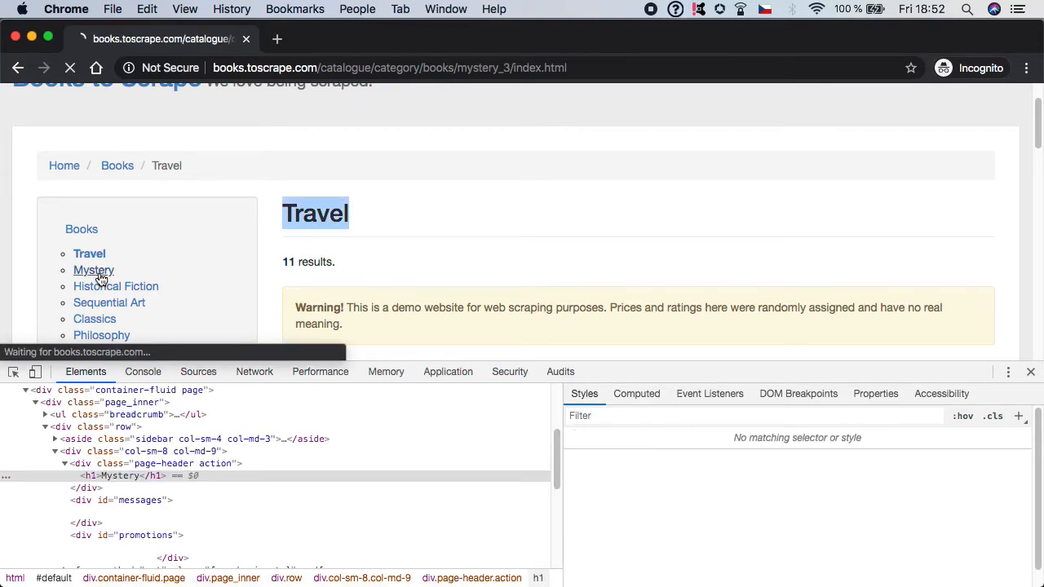
left_click(93, 270)
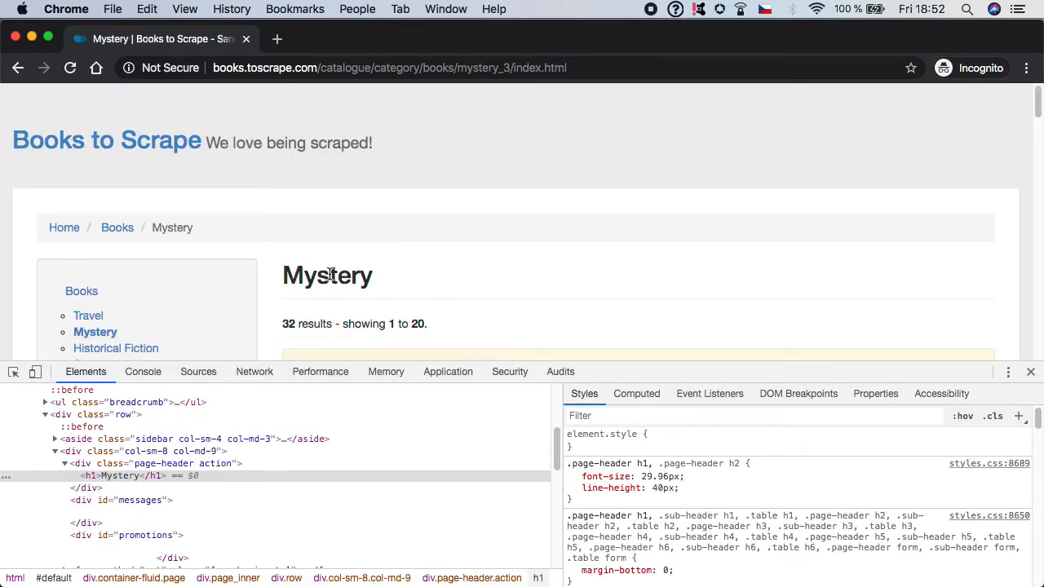
mouse_move(88, 316)
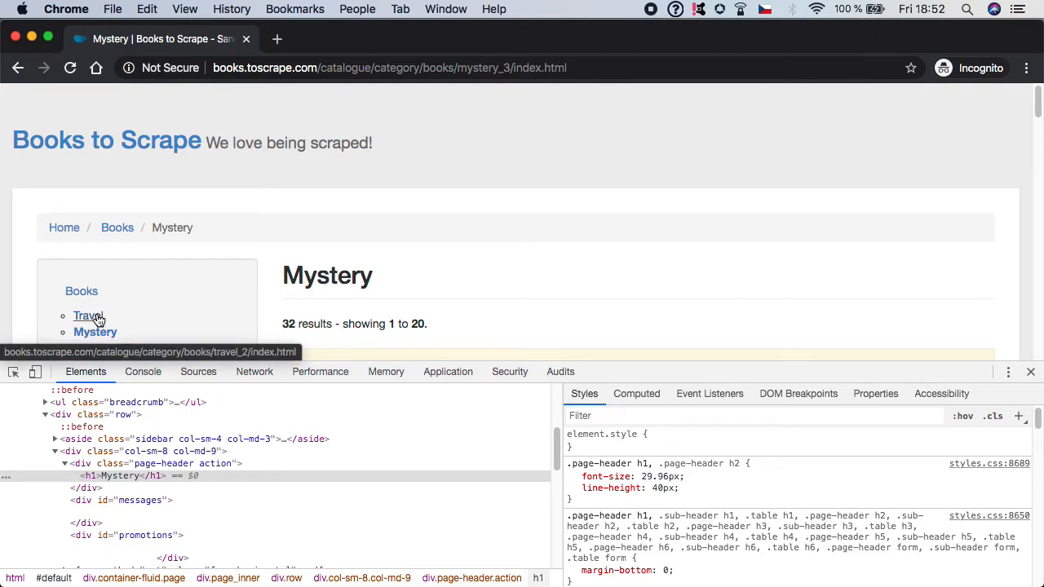
left_click(85, 316)
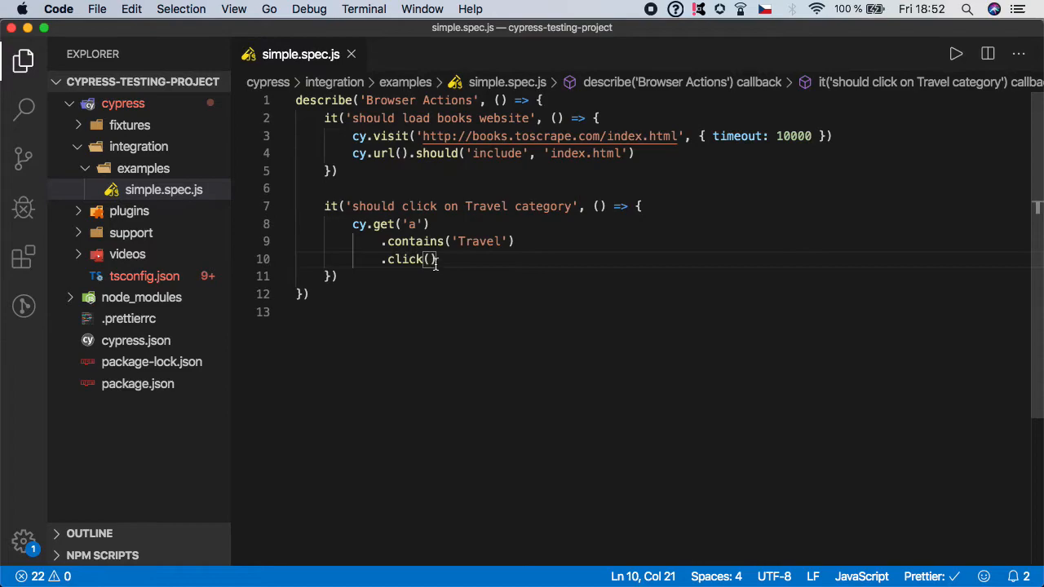
- Assert cy.get('h1').contains('Travel') at the end of the Travel test
key("Enter")
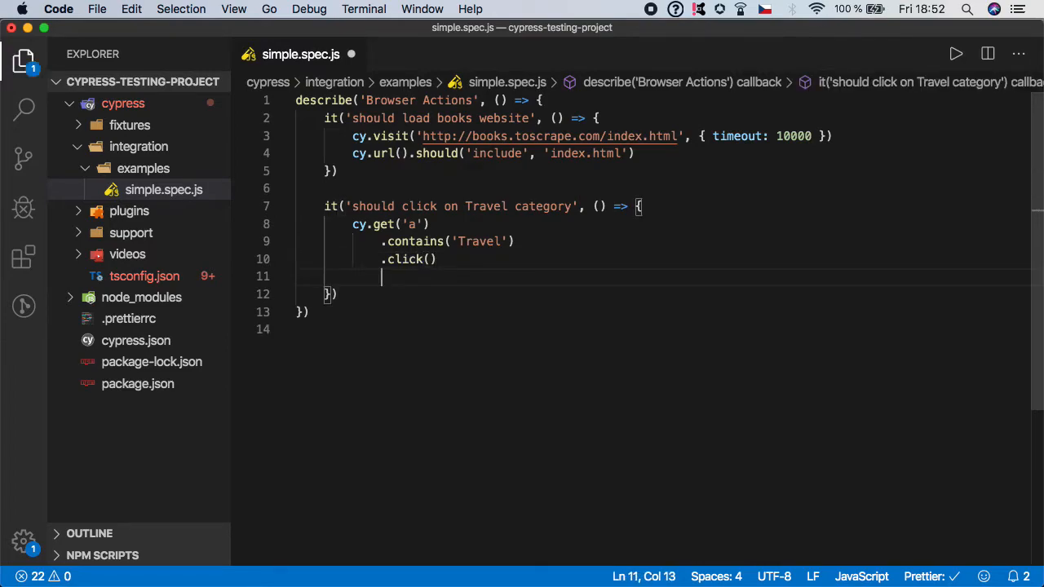
type("cy.")
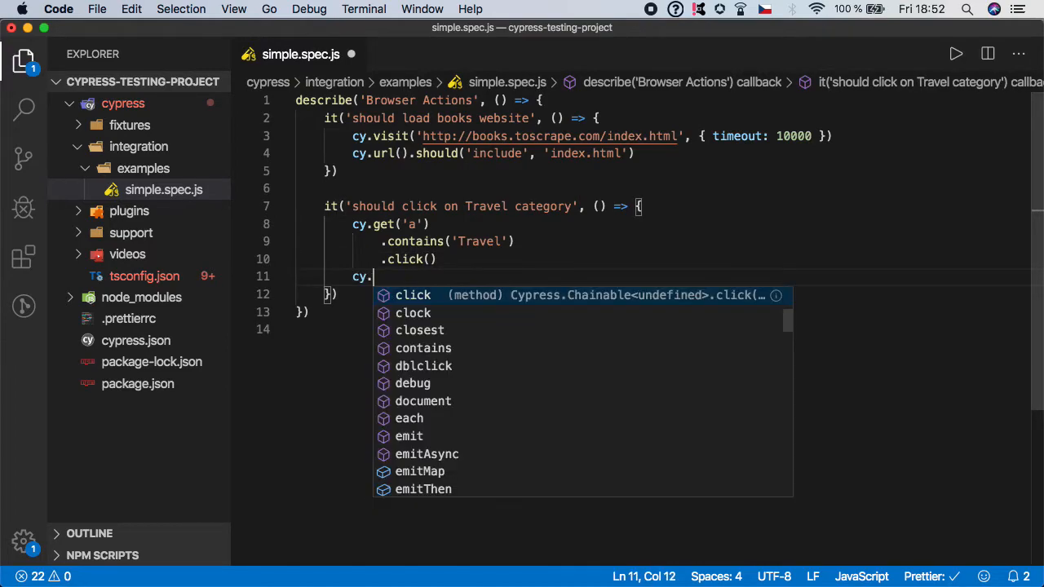
type("get('")
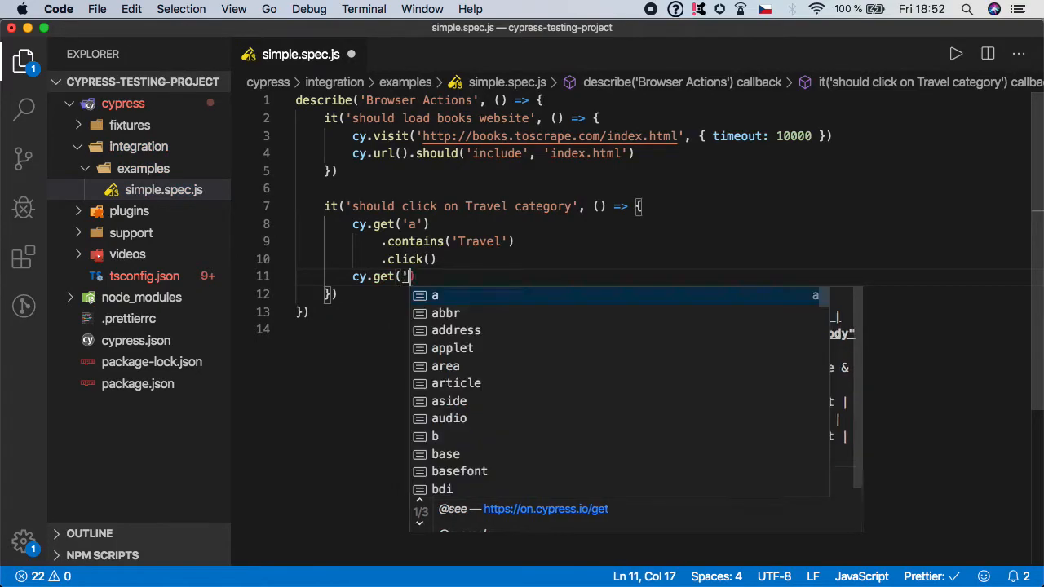
type("h1")
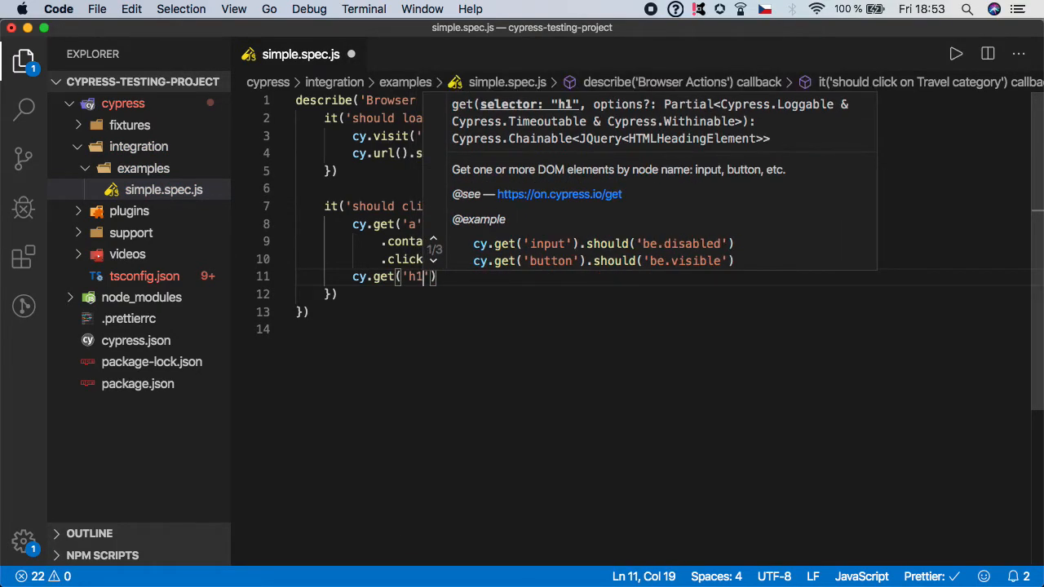
type(").")
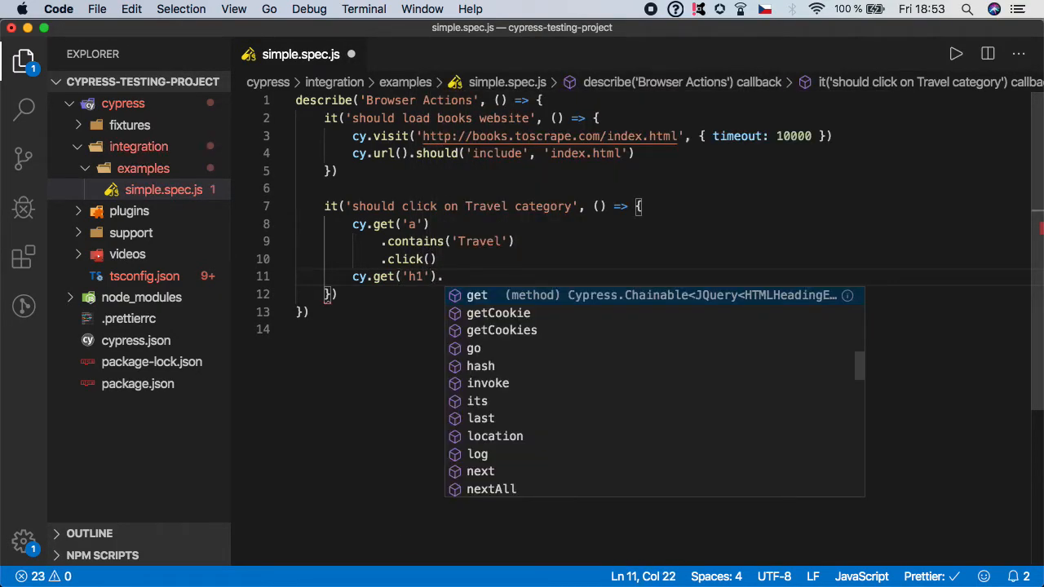
type("contains(''")
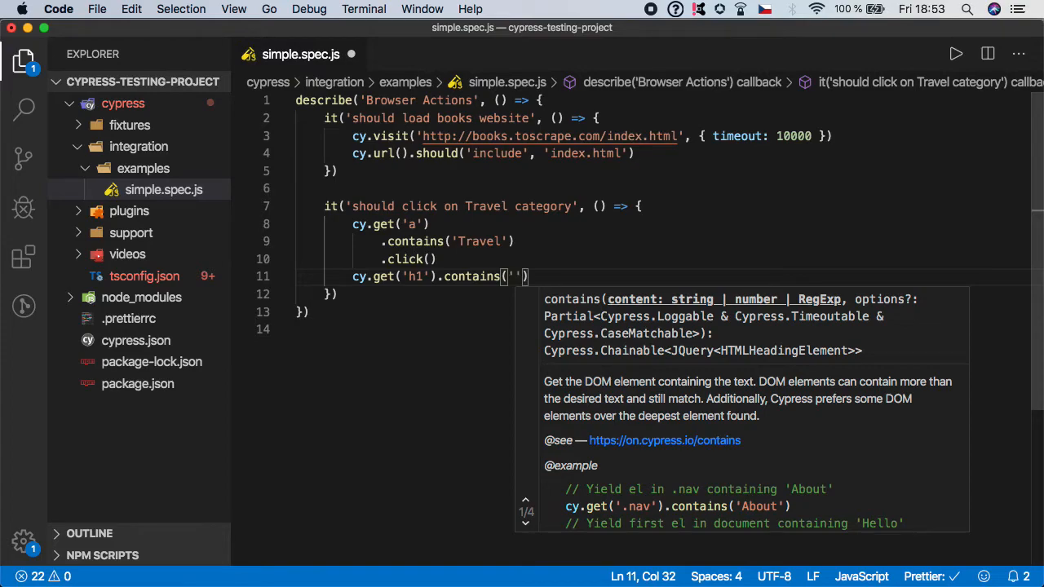
type("T")
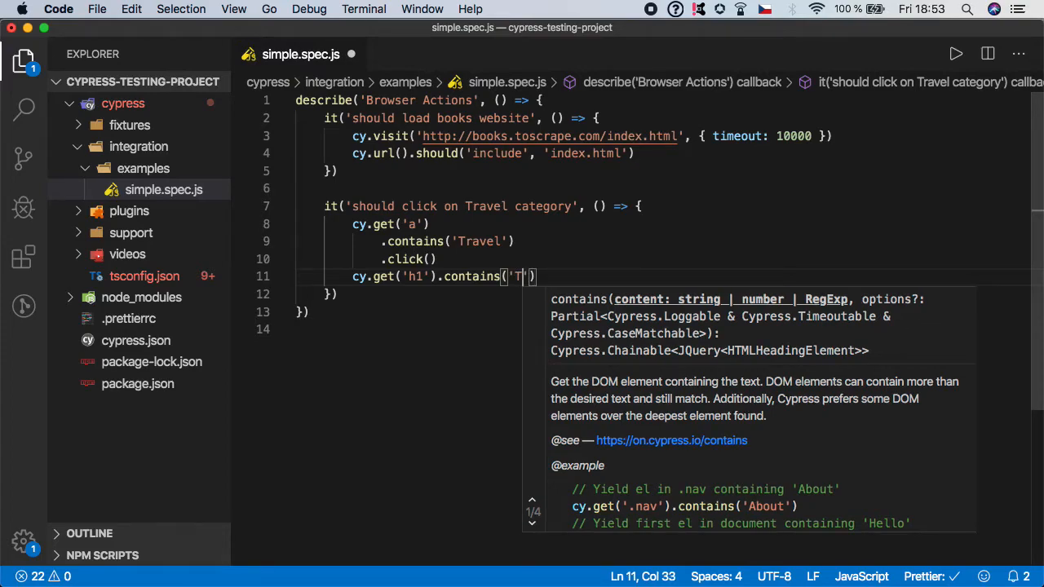
type("ravel")
type("npm")
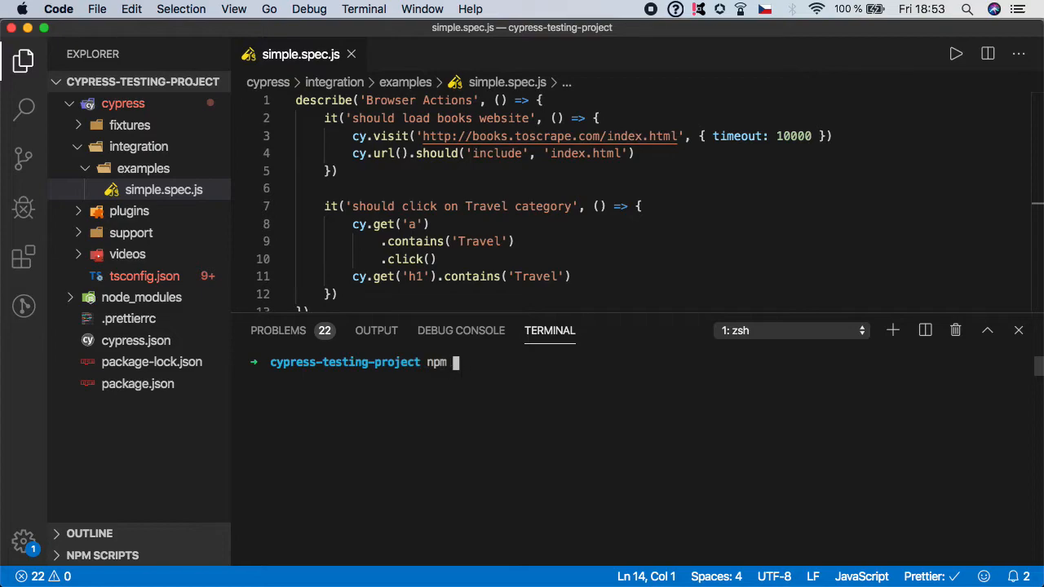
- Launch the Cypress runner with npm run cy:open and run simple.spec.js so both Browser Actions tests pass
type("run cy:")
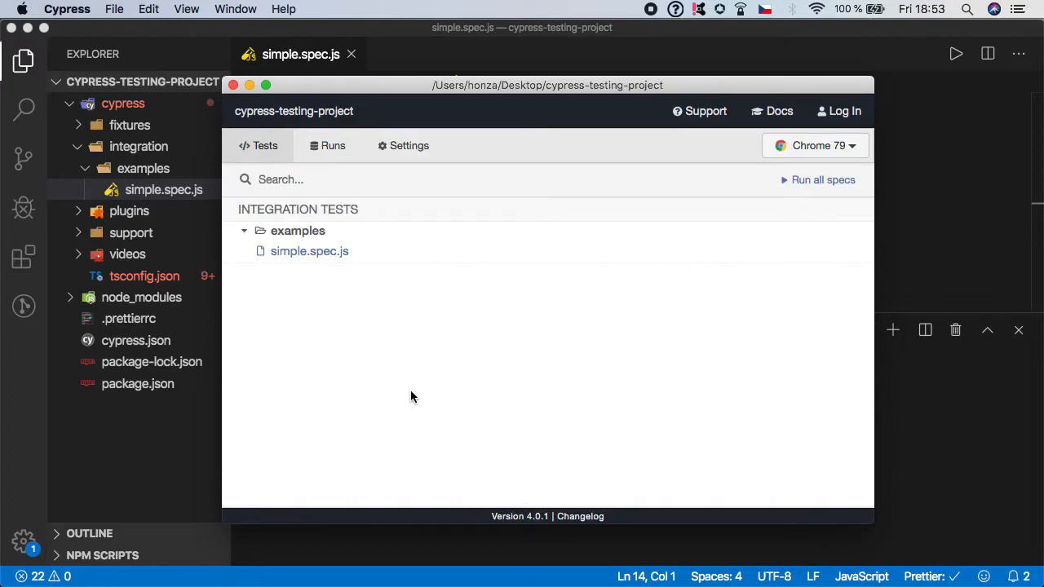
mouse_move(313, 258)
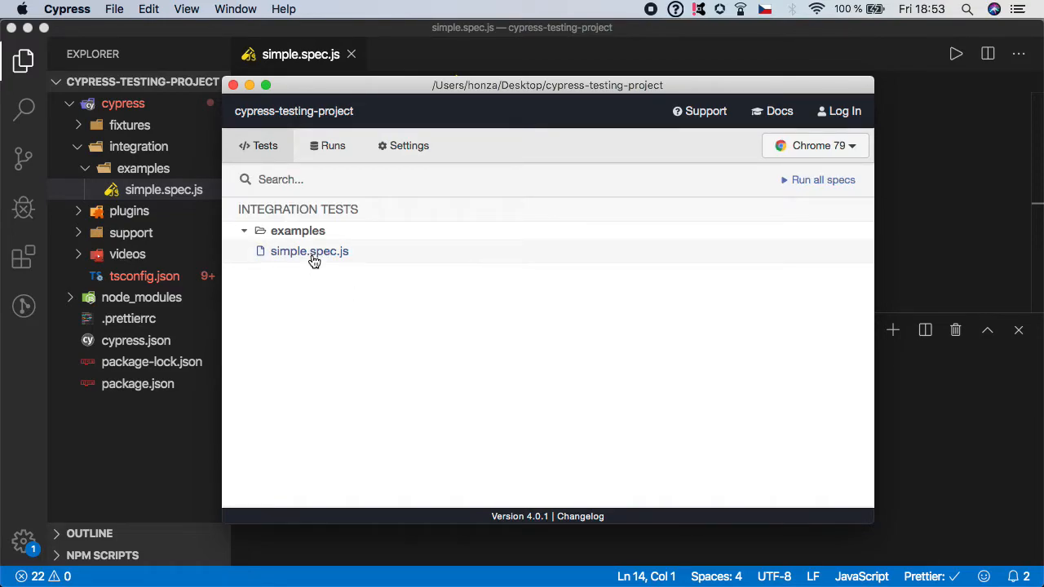
left_click(308, 252)
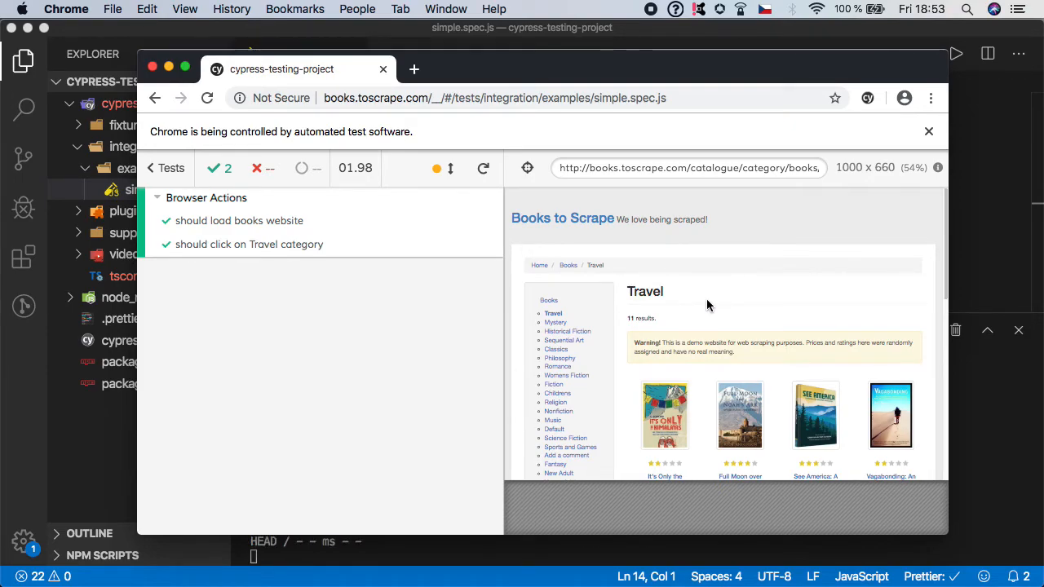
mouse_move(786, 321)
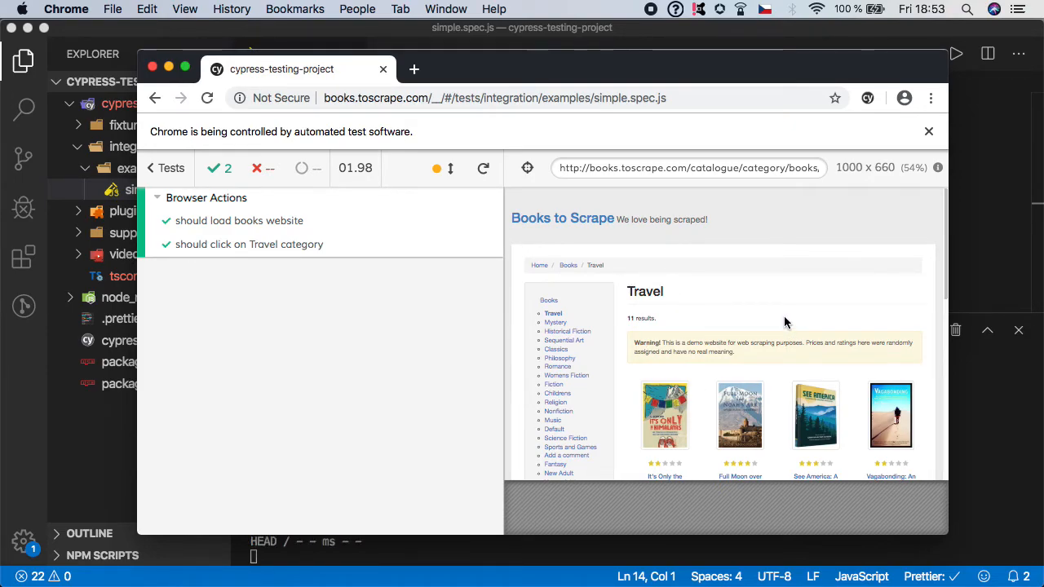
left_click(248, 245)
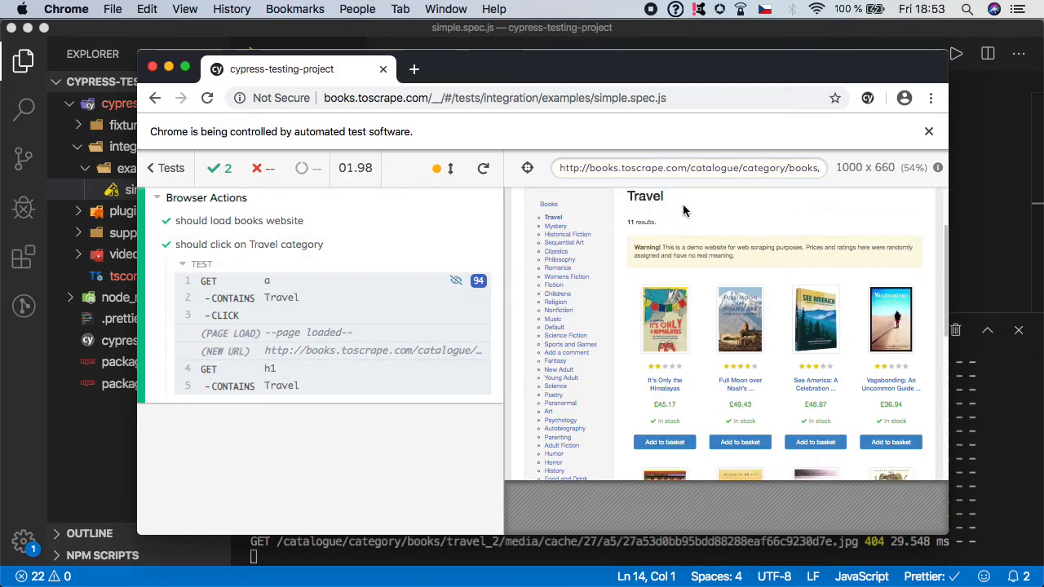
mouse_move(315, 391)
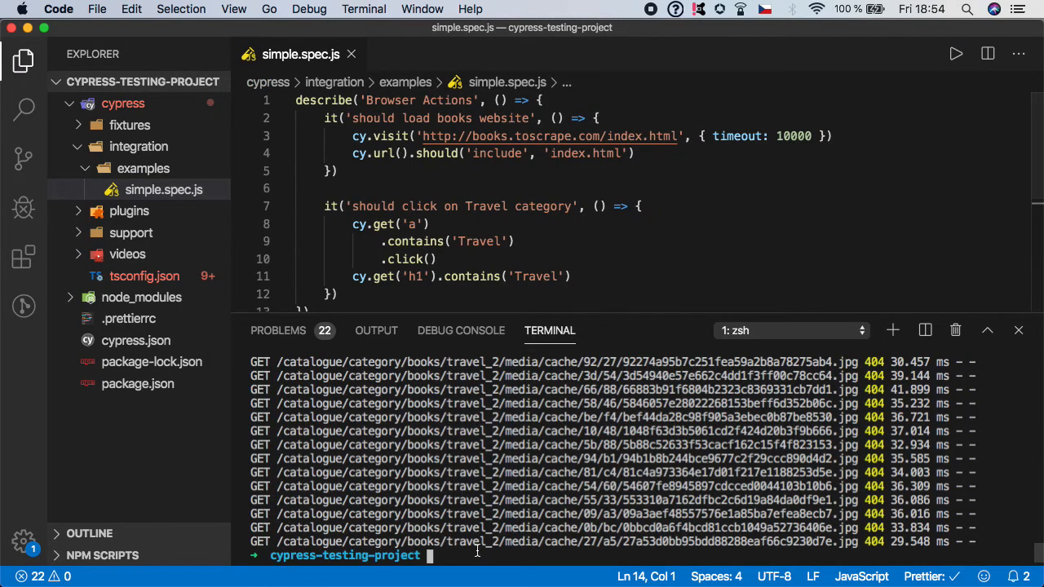
- Clear the terminal output and hide the panel so only the spec file shows
type("clear")
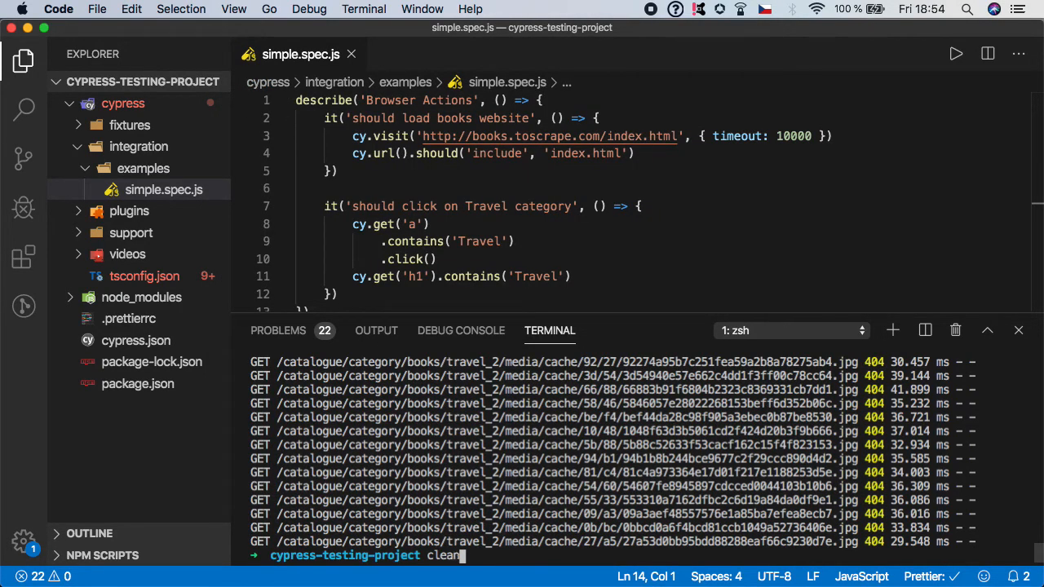
key("Enter")
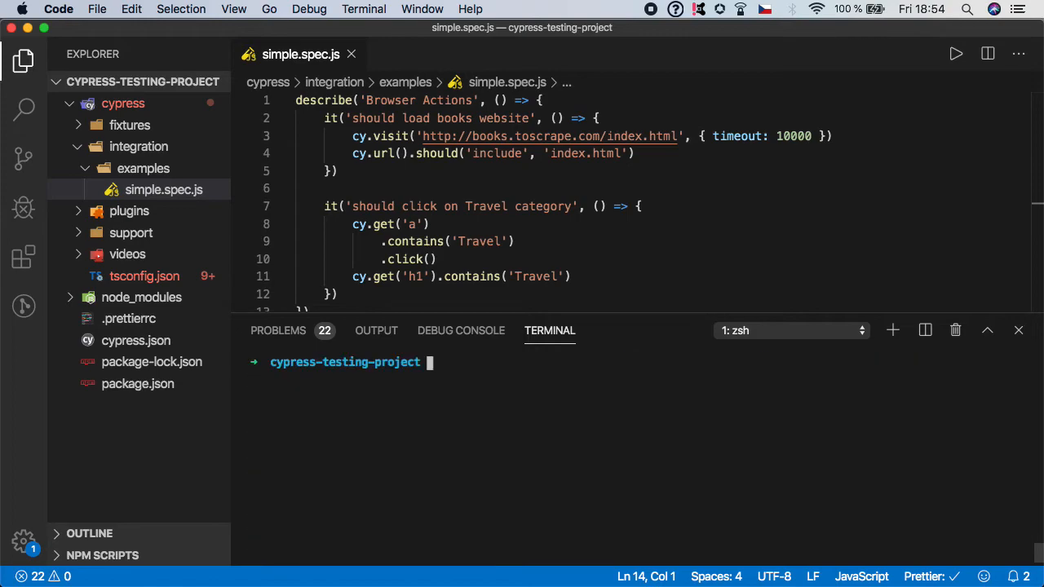
left_click(1013, 330)
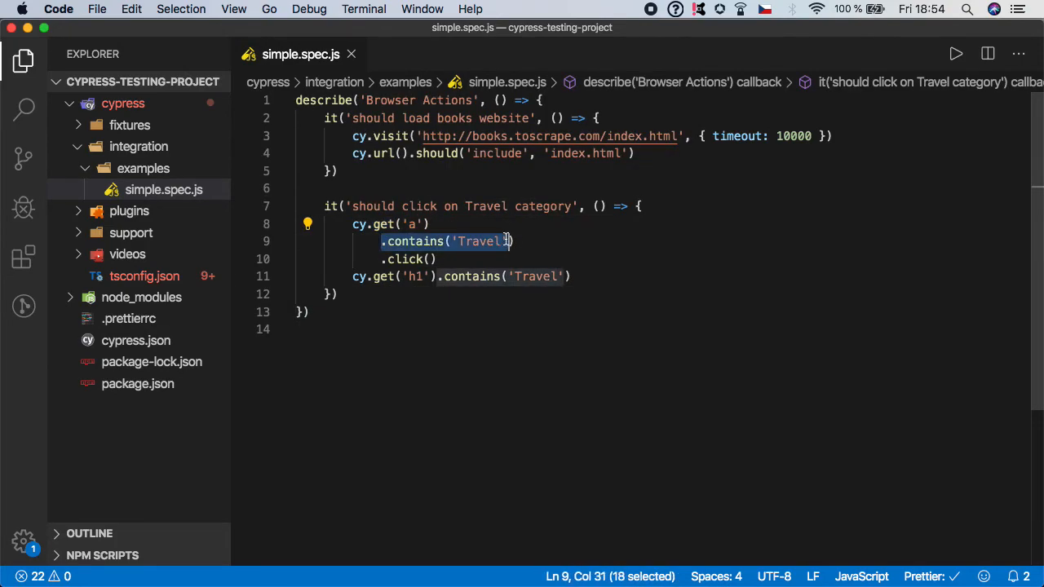
left_click(437, 258)
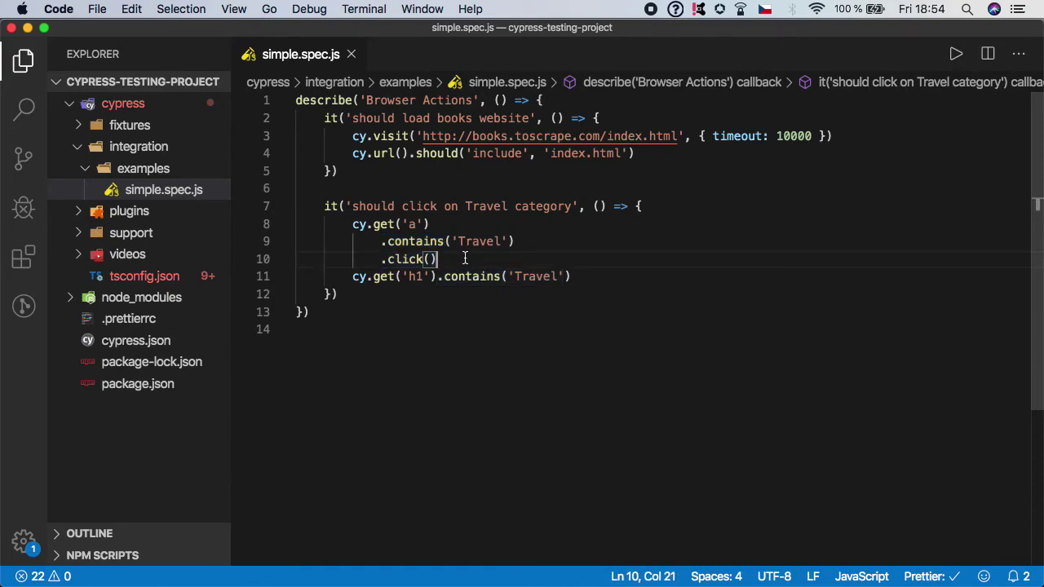